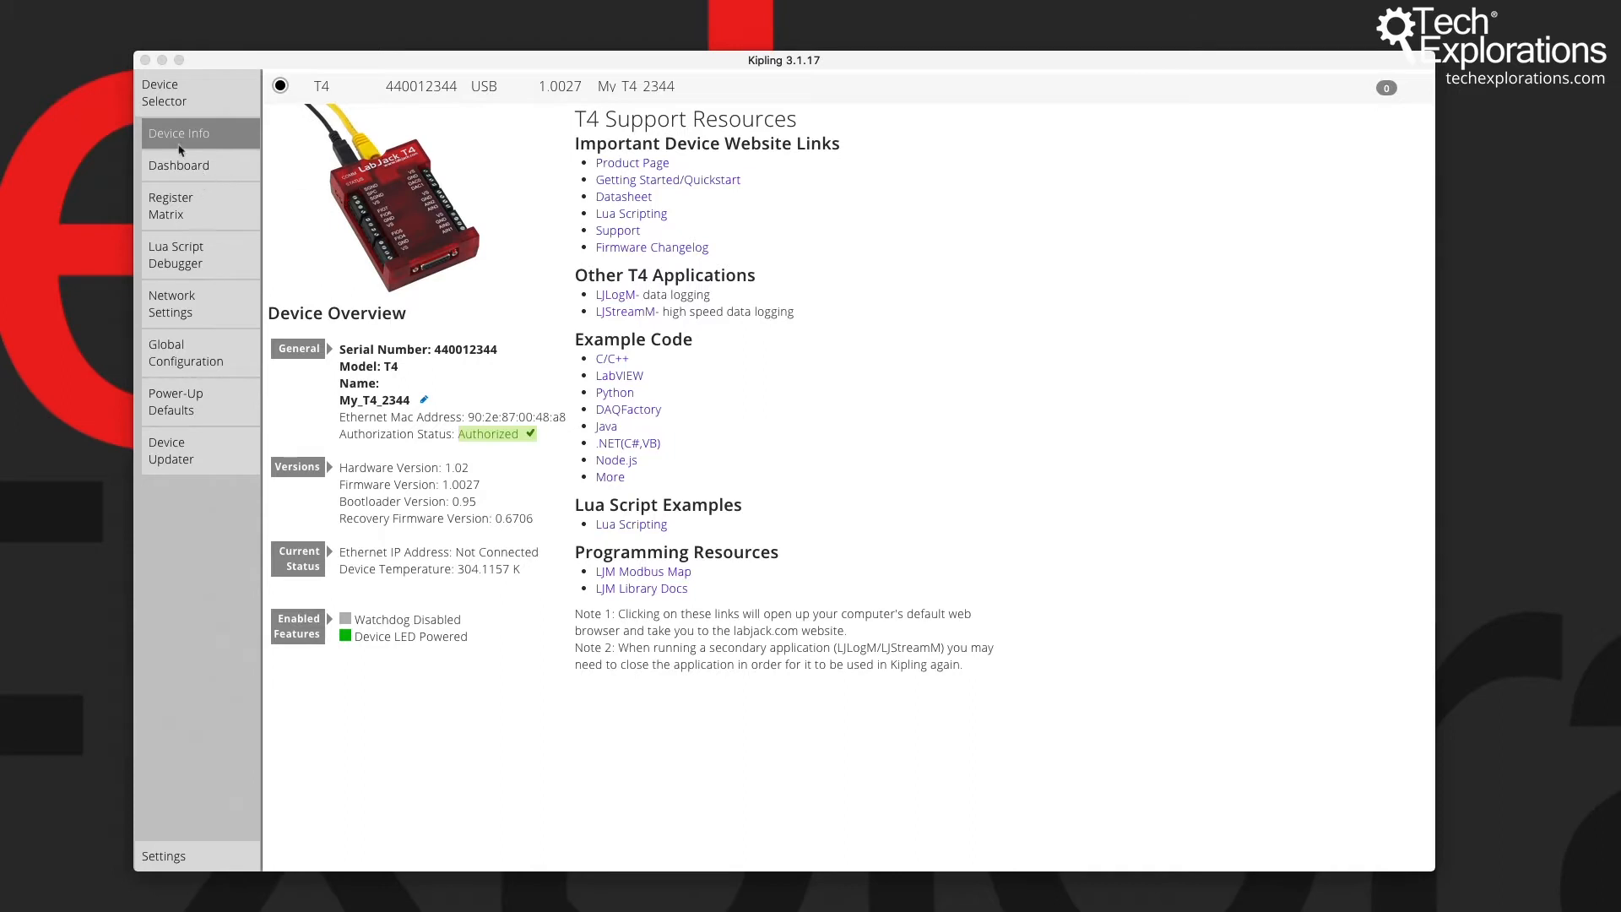
mouse_move(196, 141)
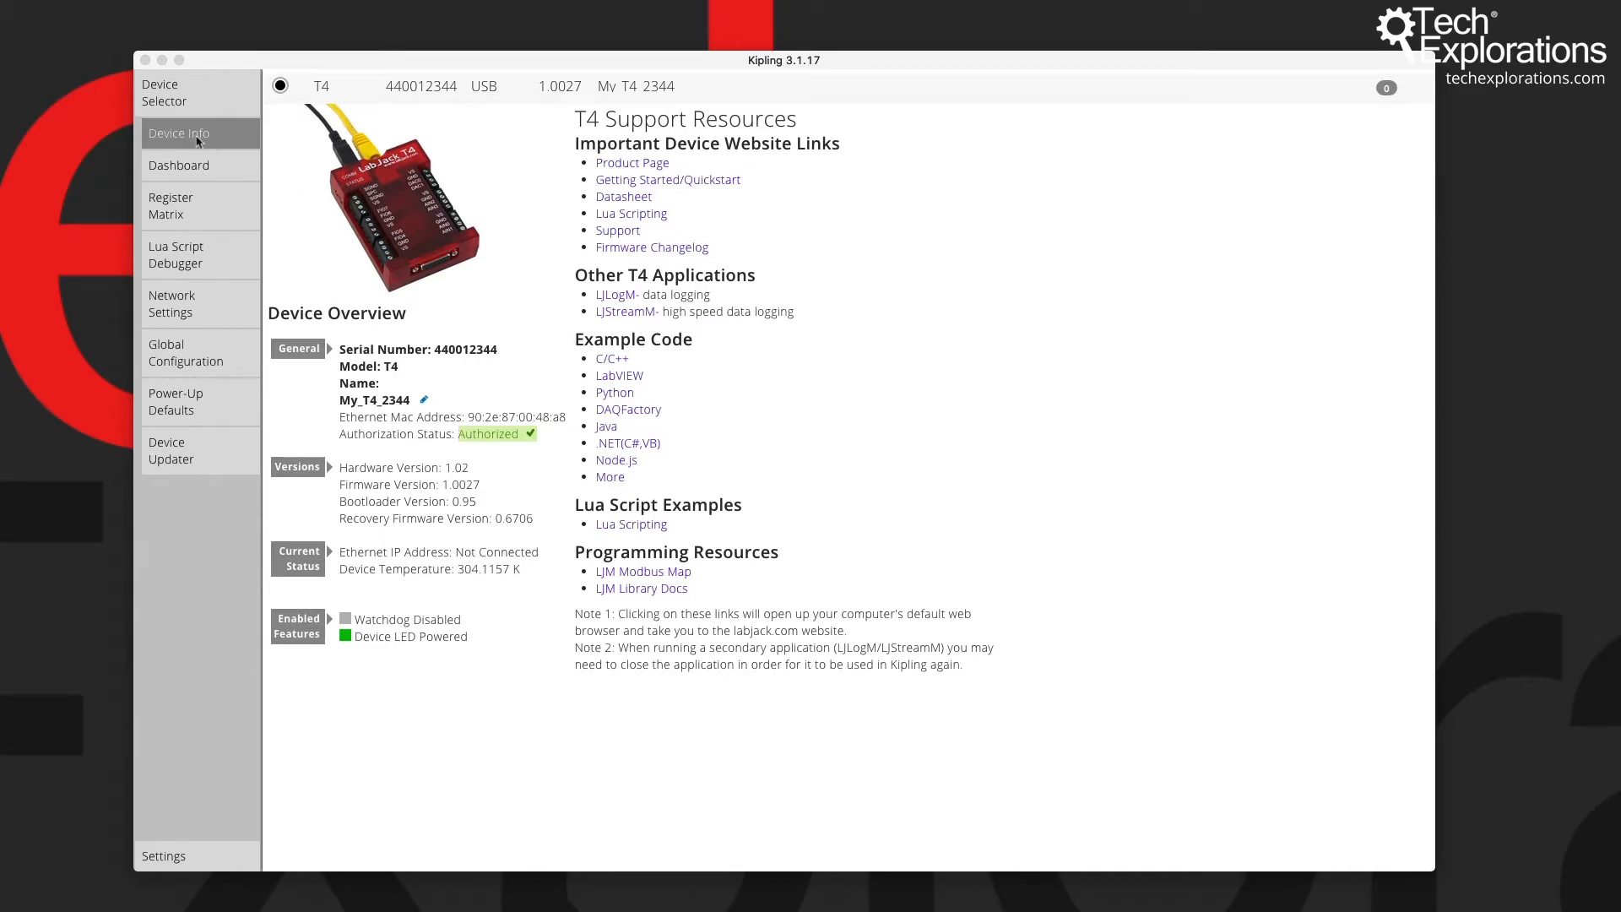
mouse_move(393, 261)
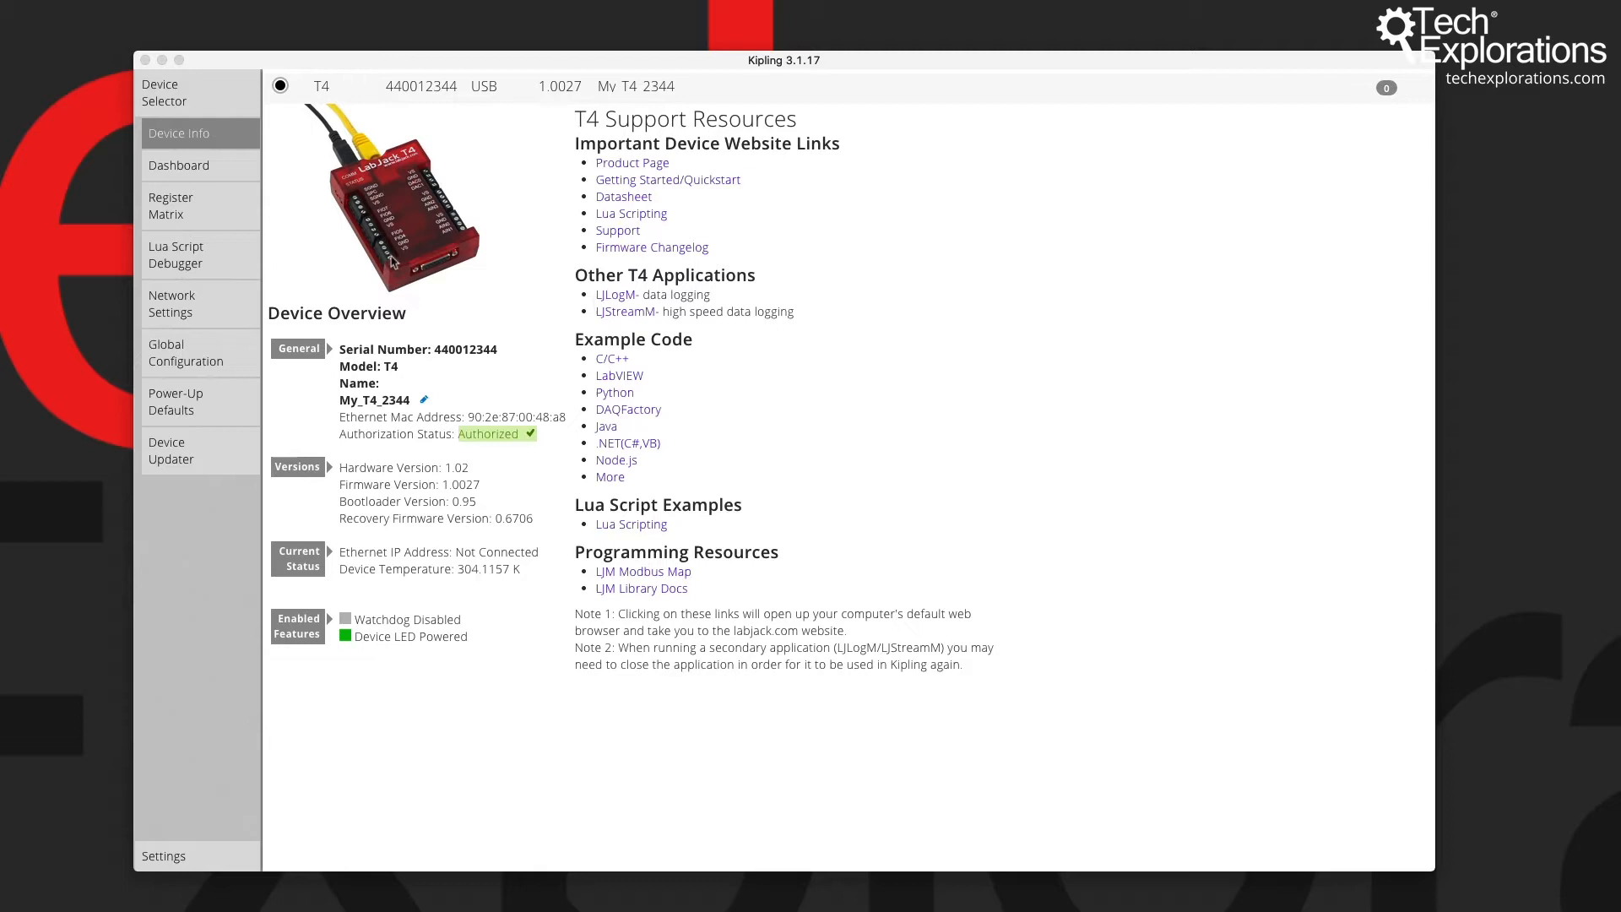
mouse_move(287, 140)
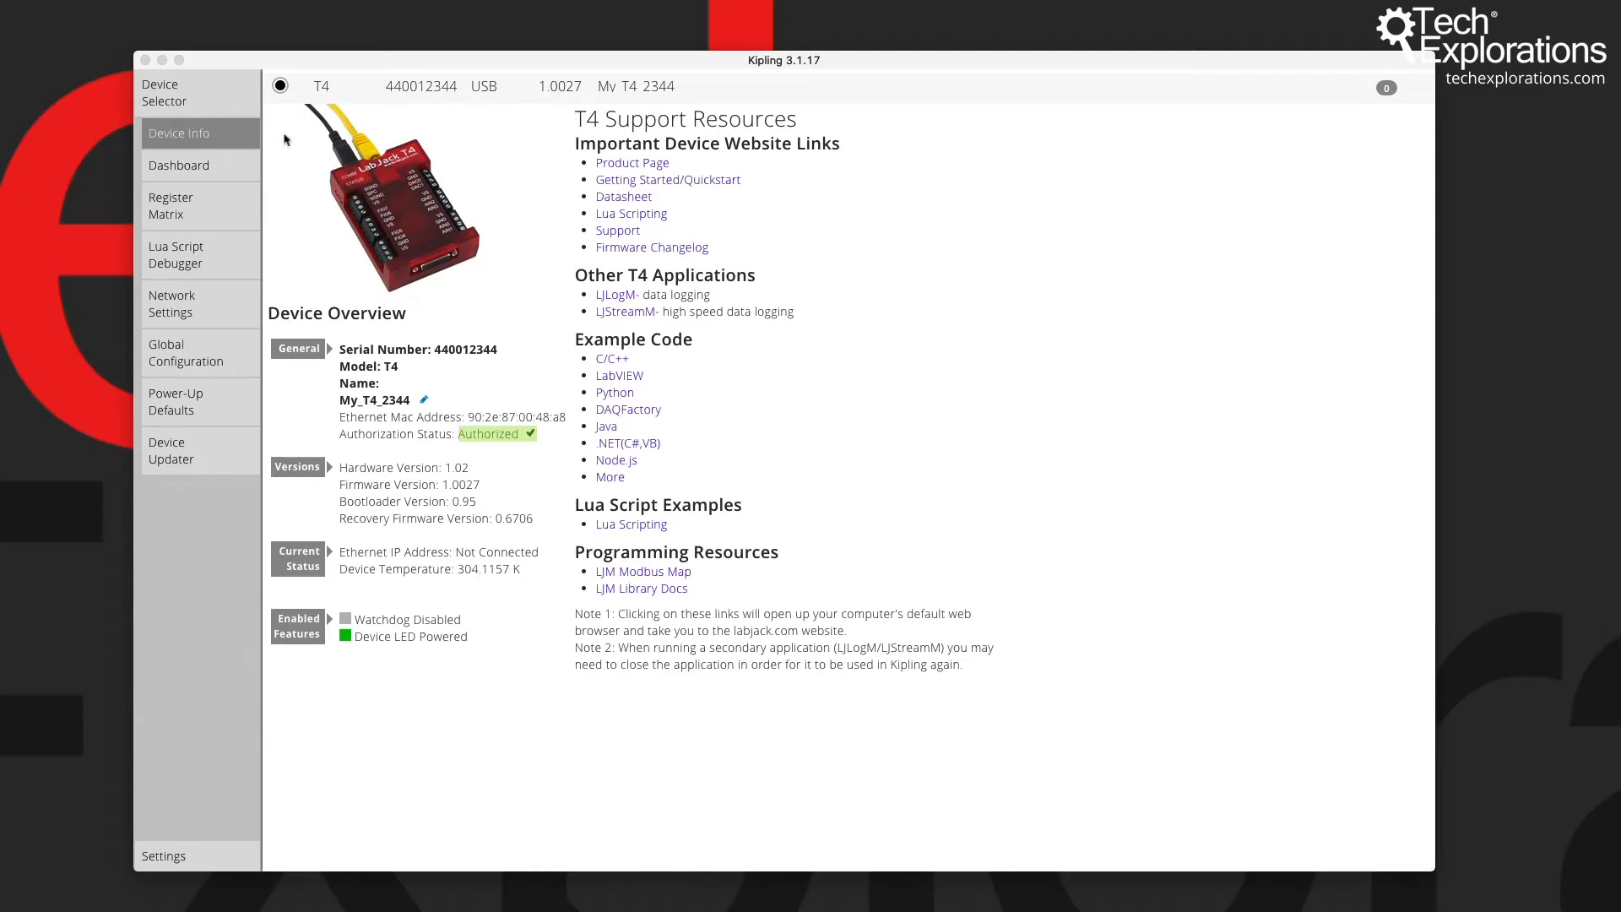
mouse_move(295, 542)
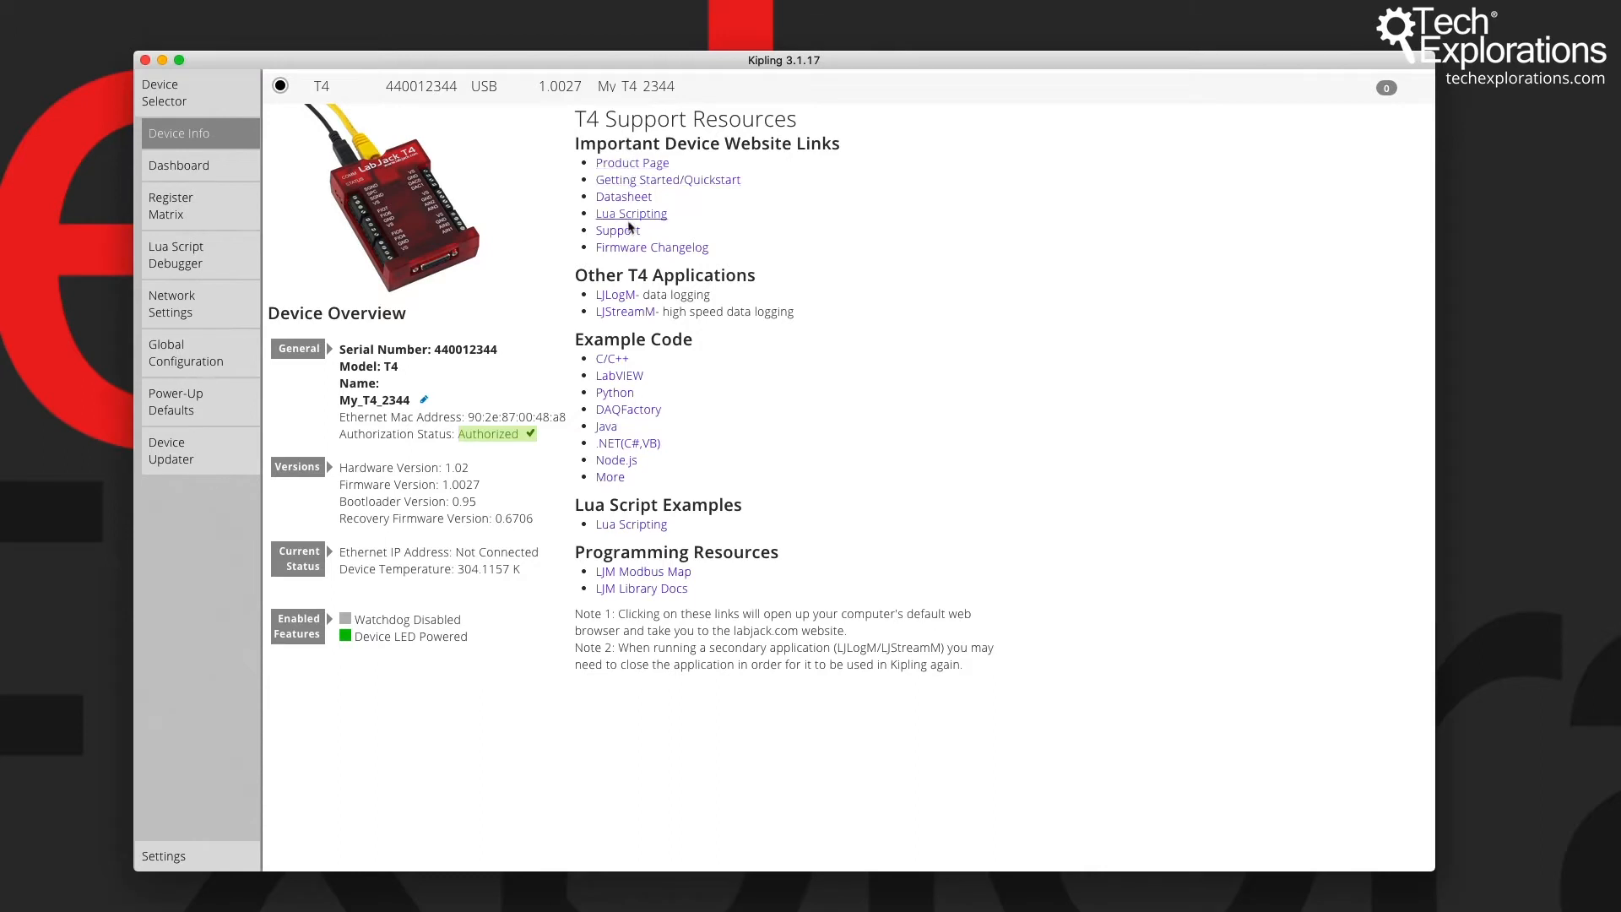
mouse_move(647, 612)
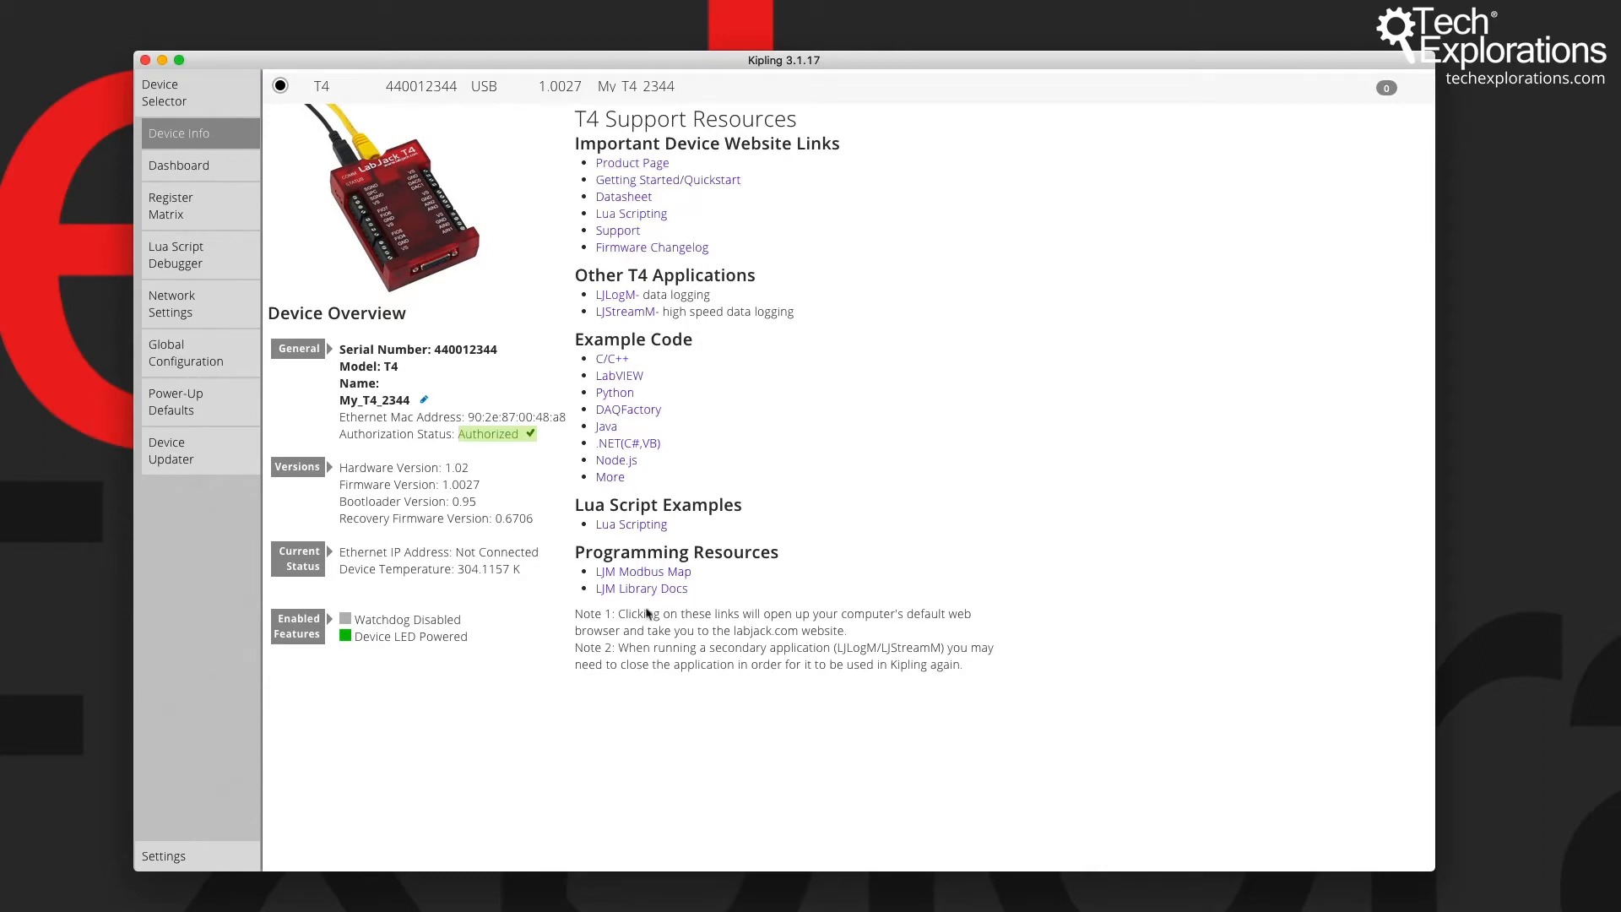
mouse_move(1101, 563)
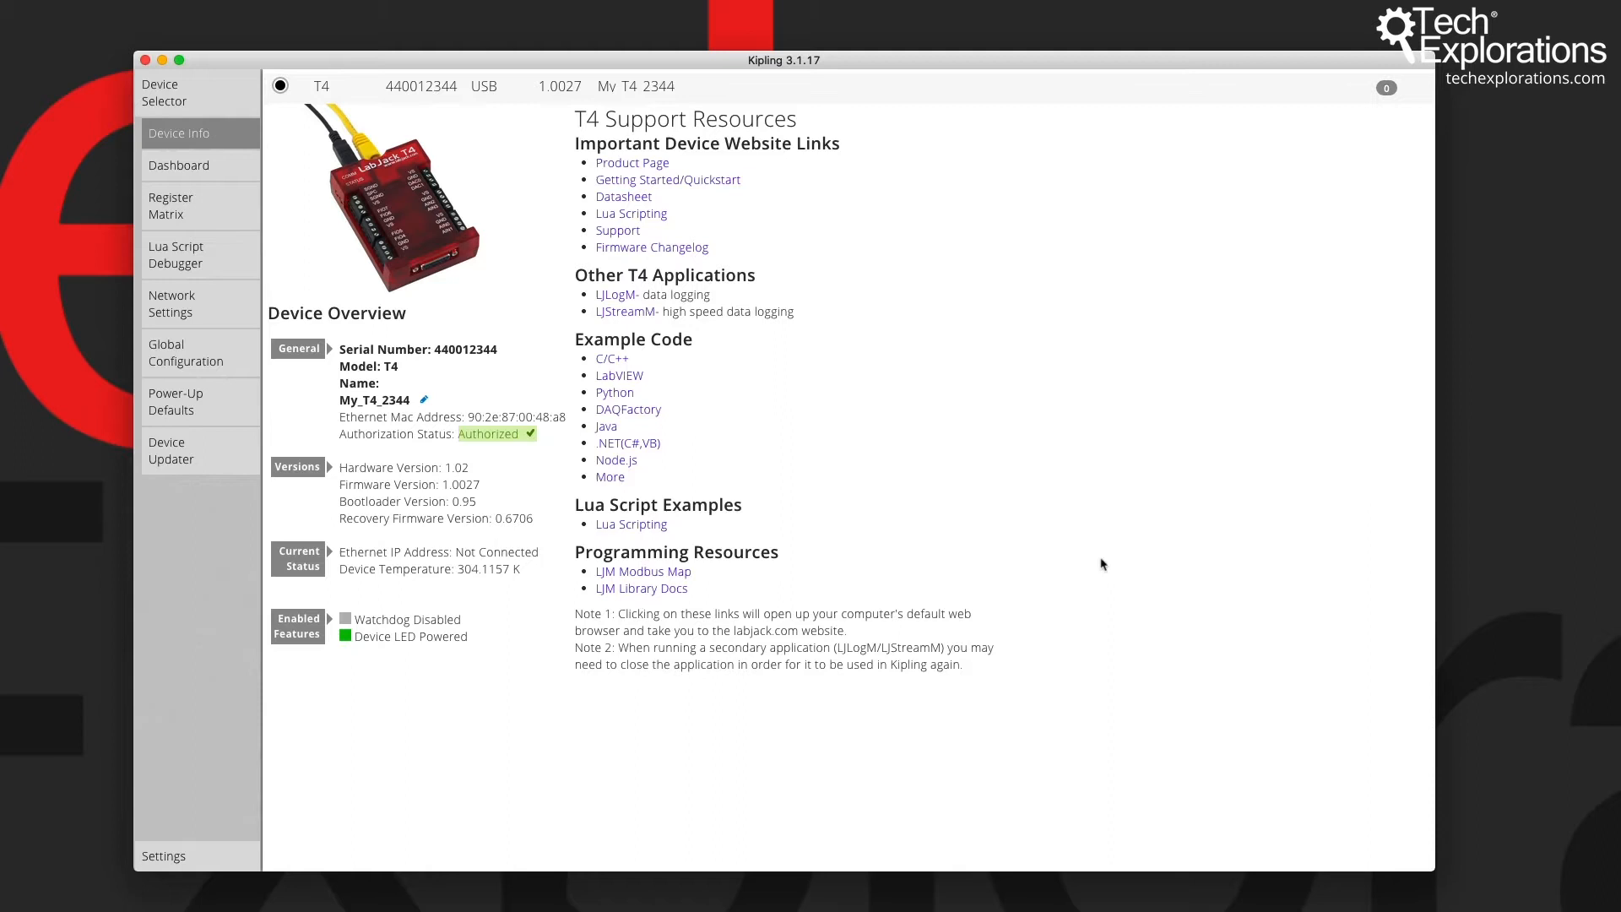
mouse_move(623, 196)
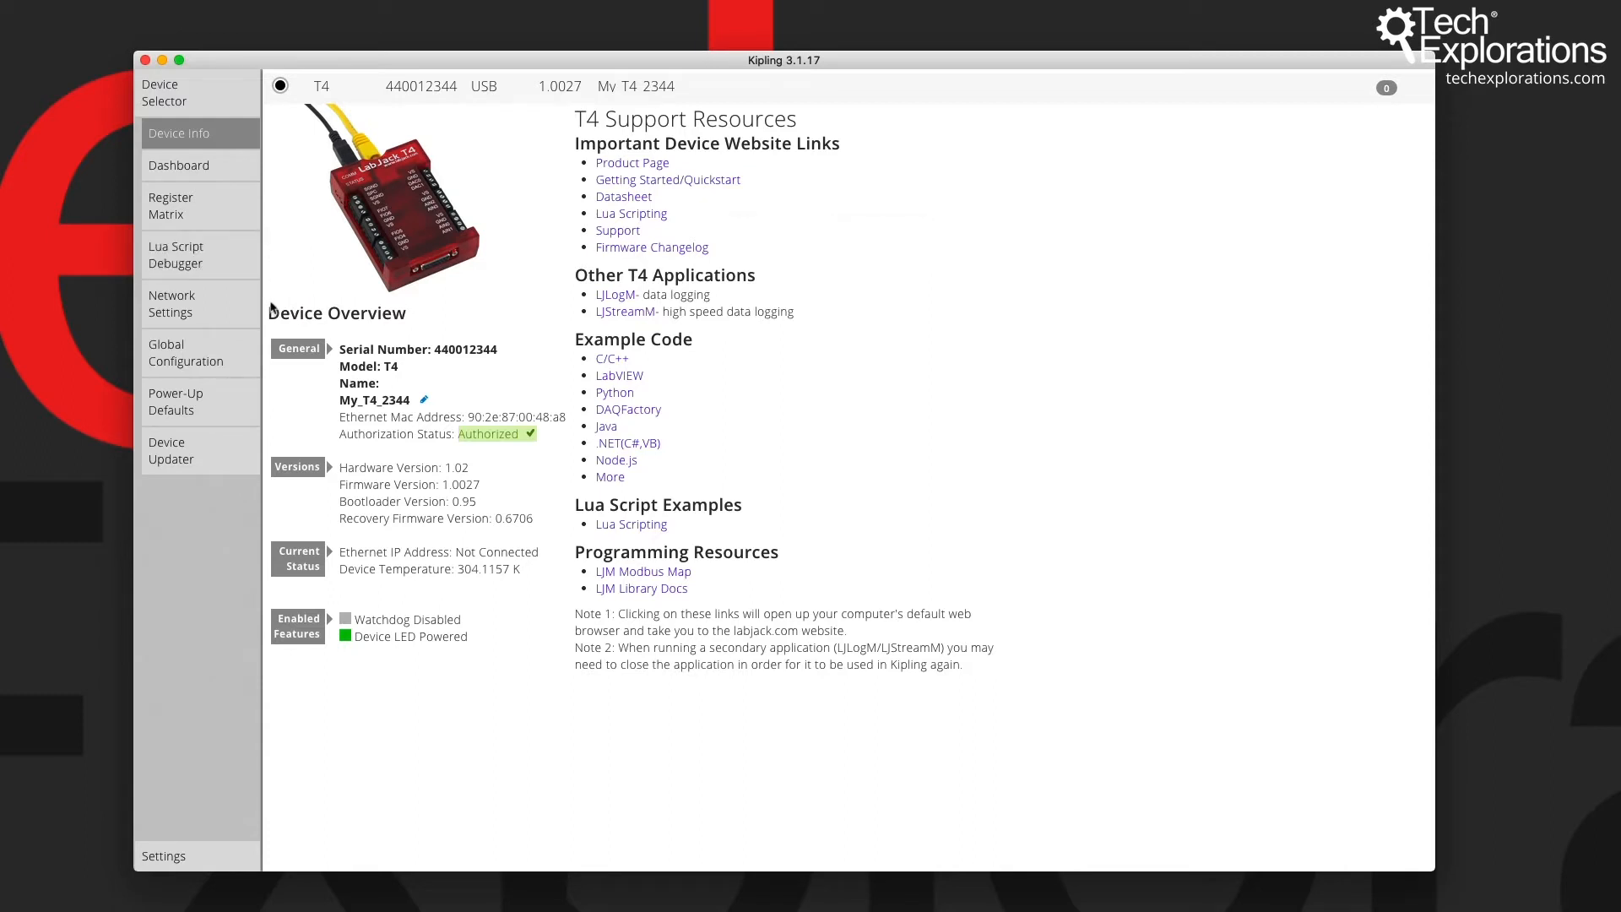
mouse_move(521, 375)
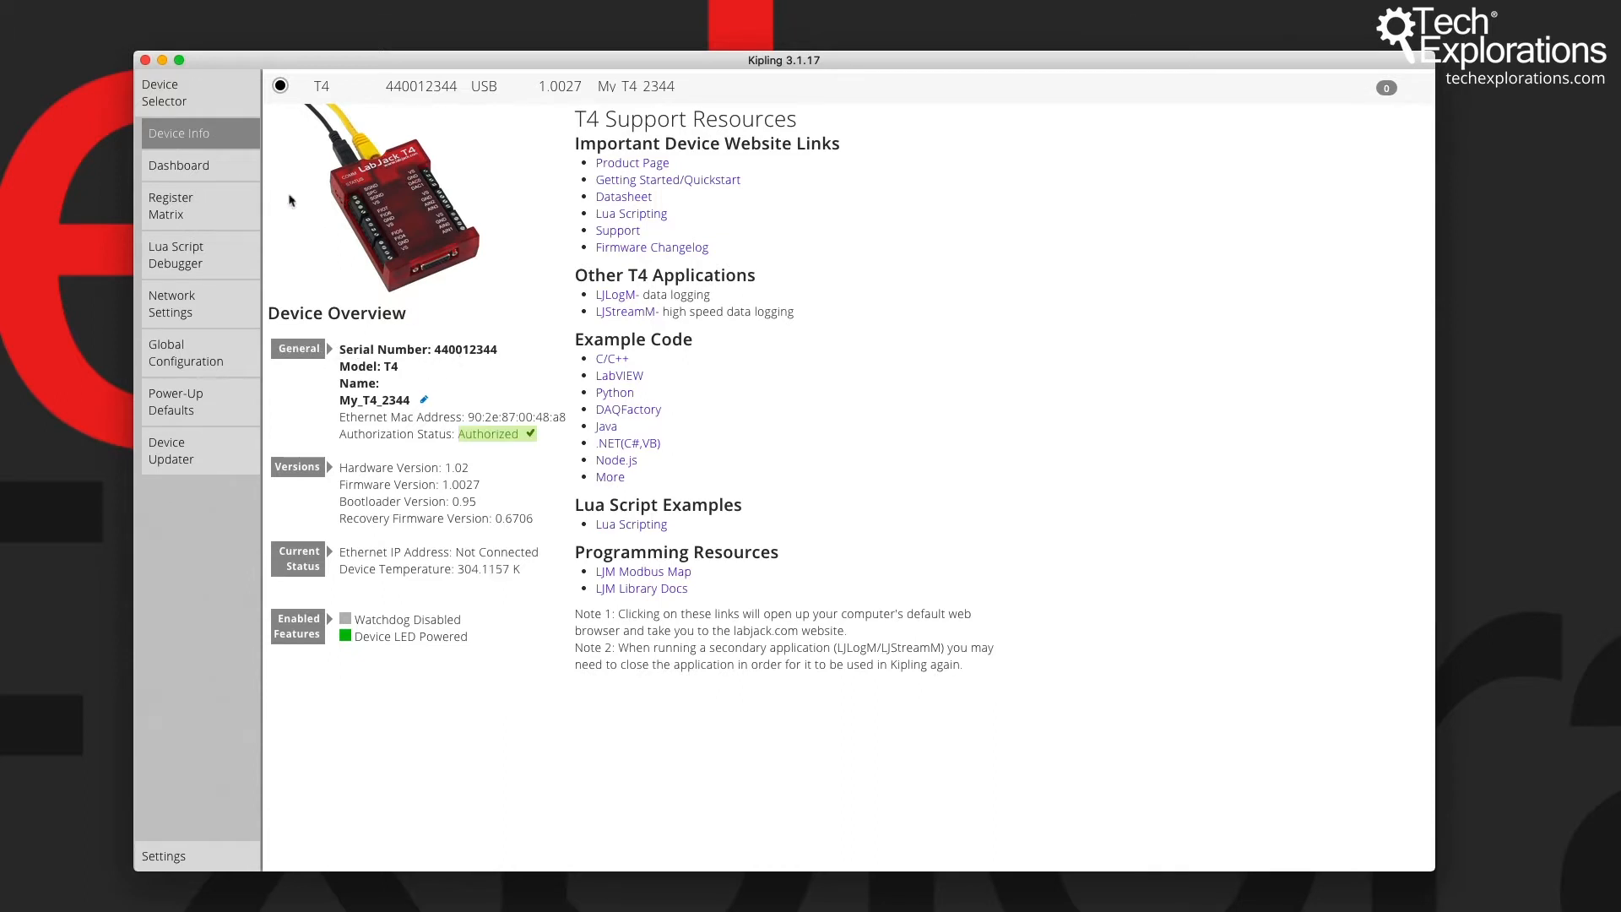
Step: Check the connected devices list, then return to the T4 device overview
left_click(163, 91)
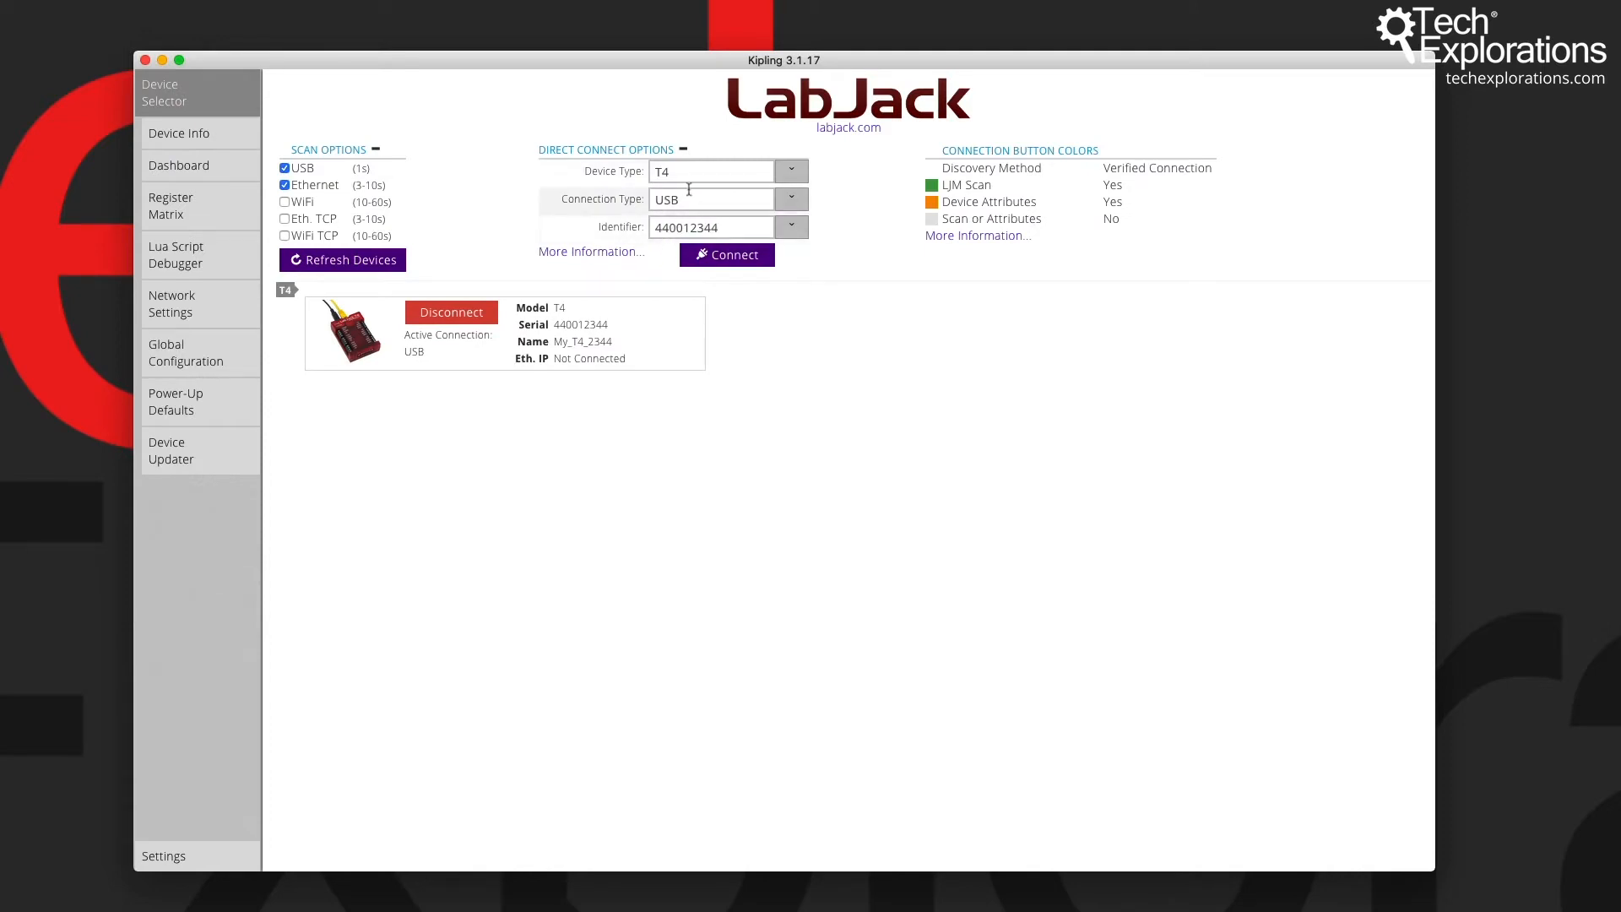
left_click(179, 132)
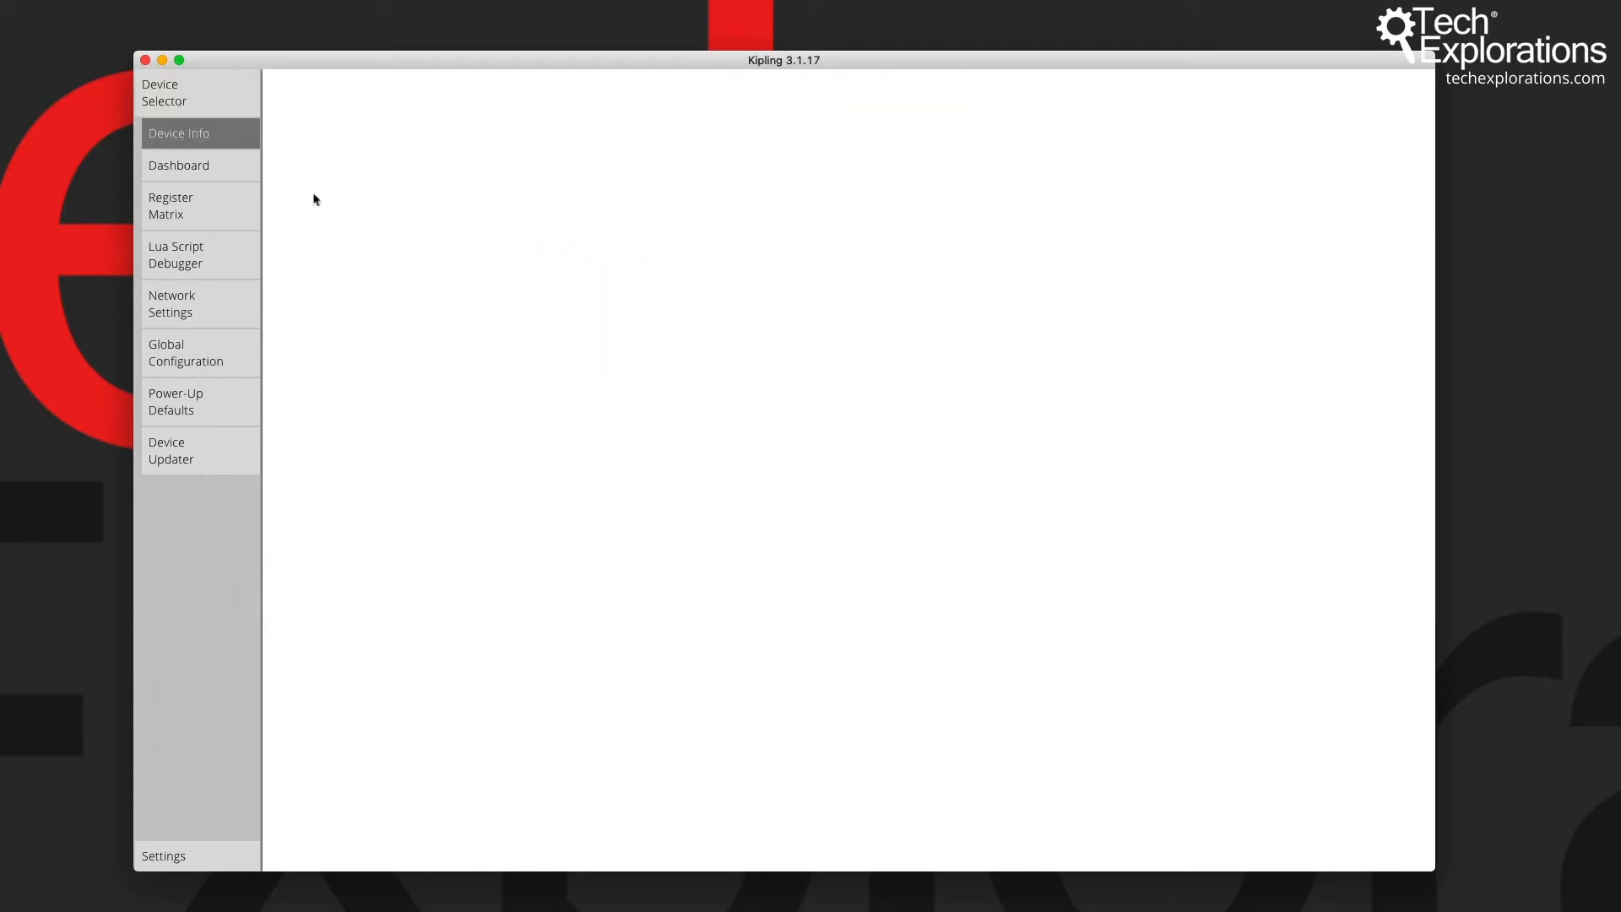
left_click(177, 132)
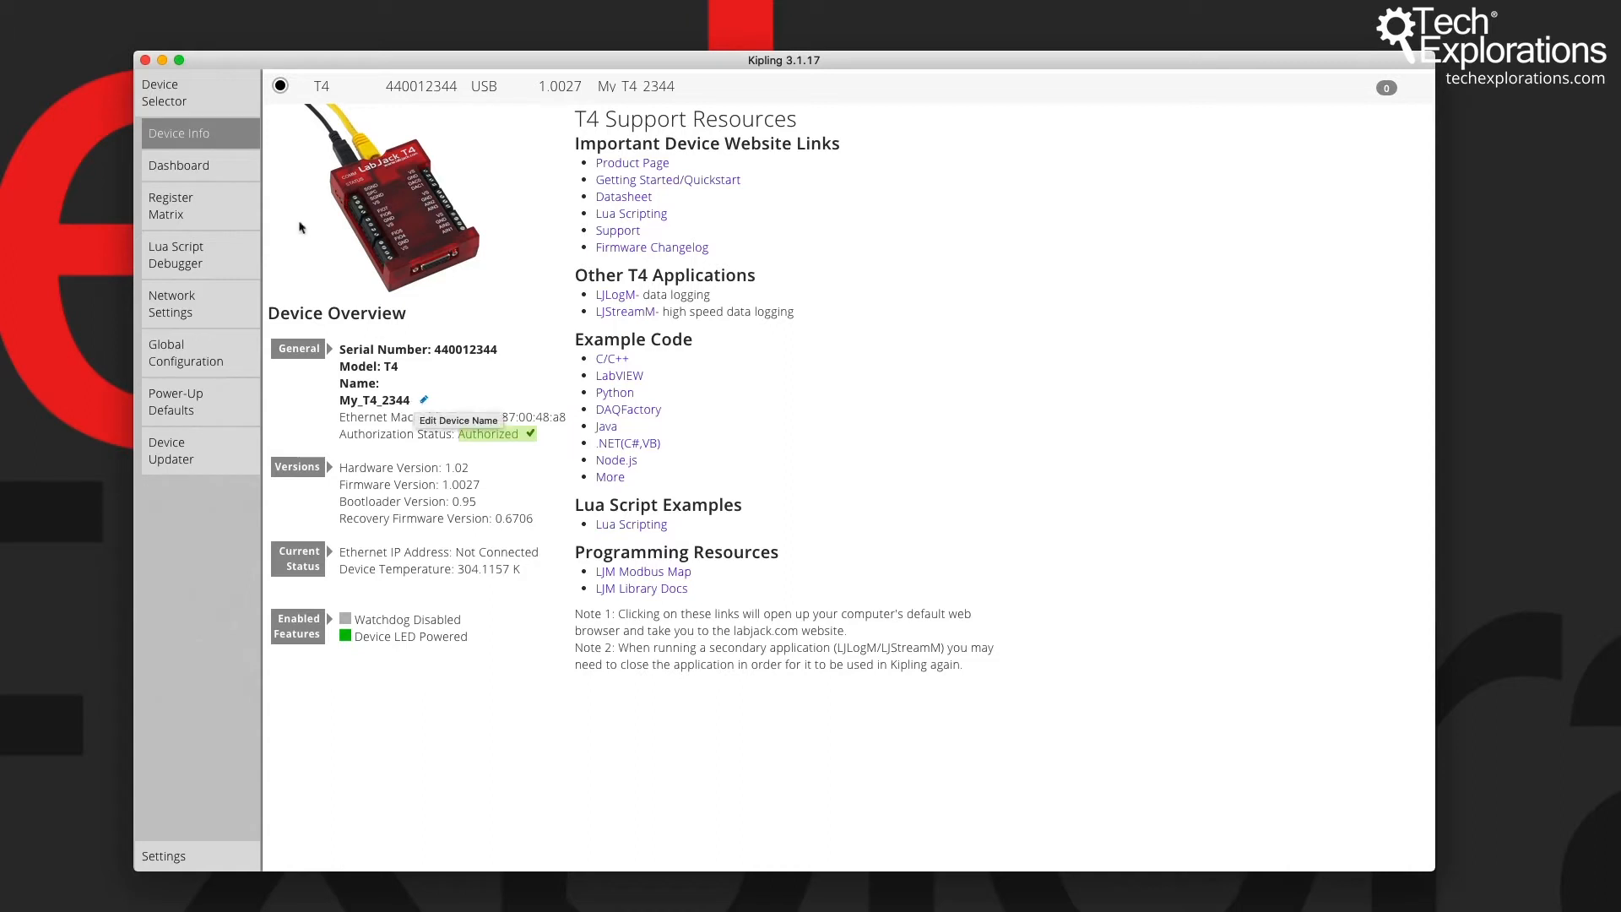
mouse_move(395, 425)
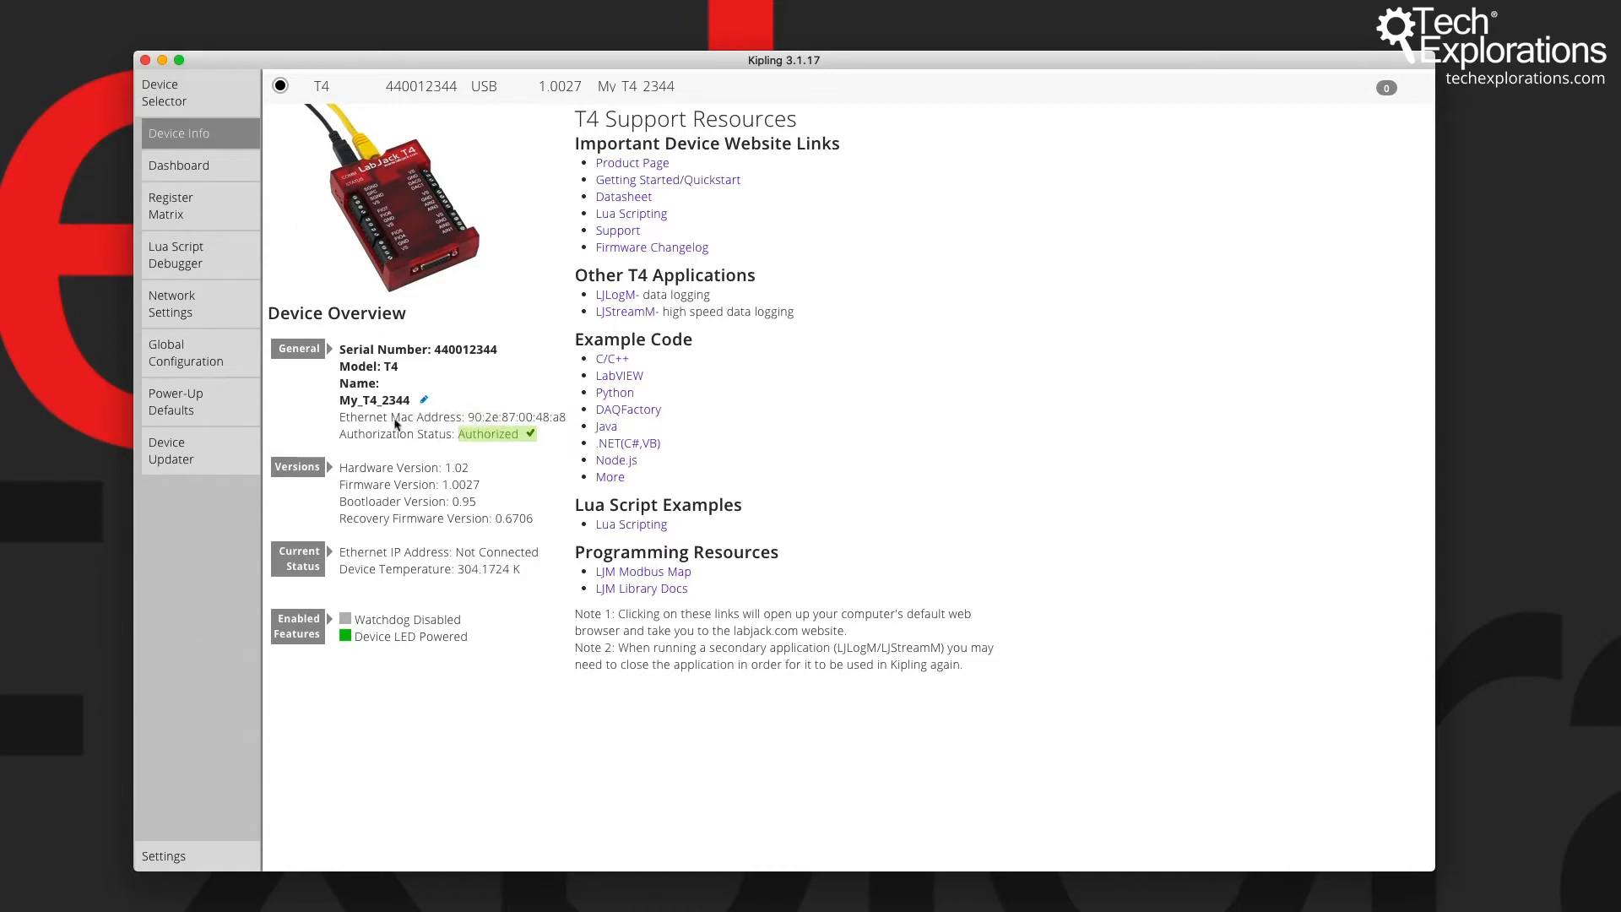
mouse_move(371, 441)
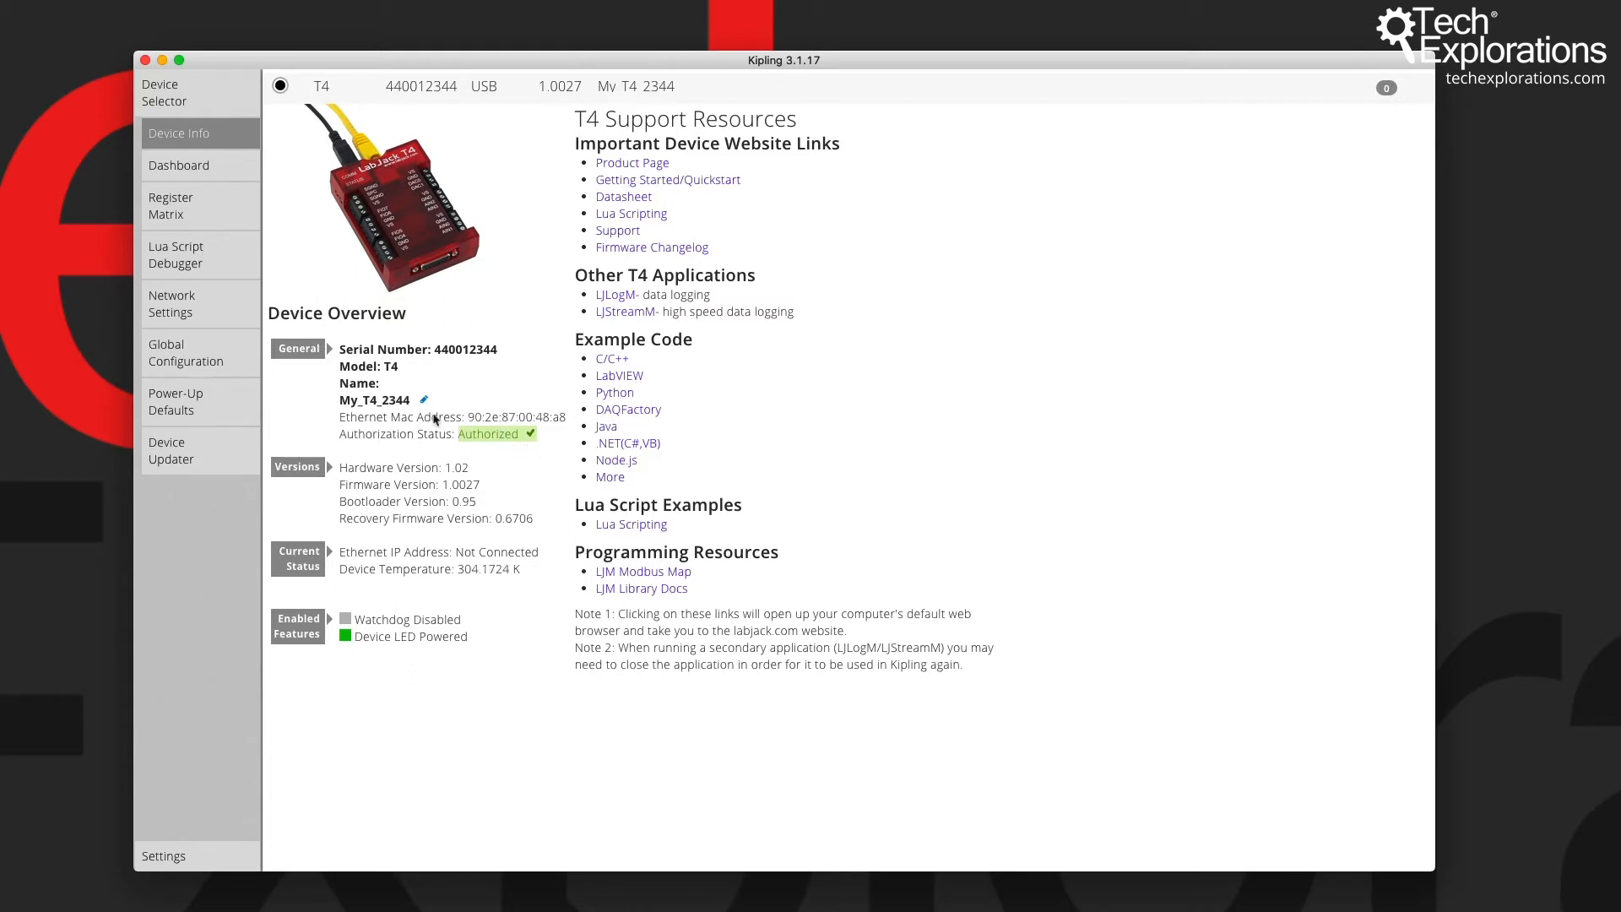
Step: Rename the T4 device to Peter_T4 and apply the new name
left_click(422, 400)
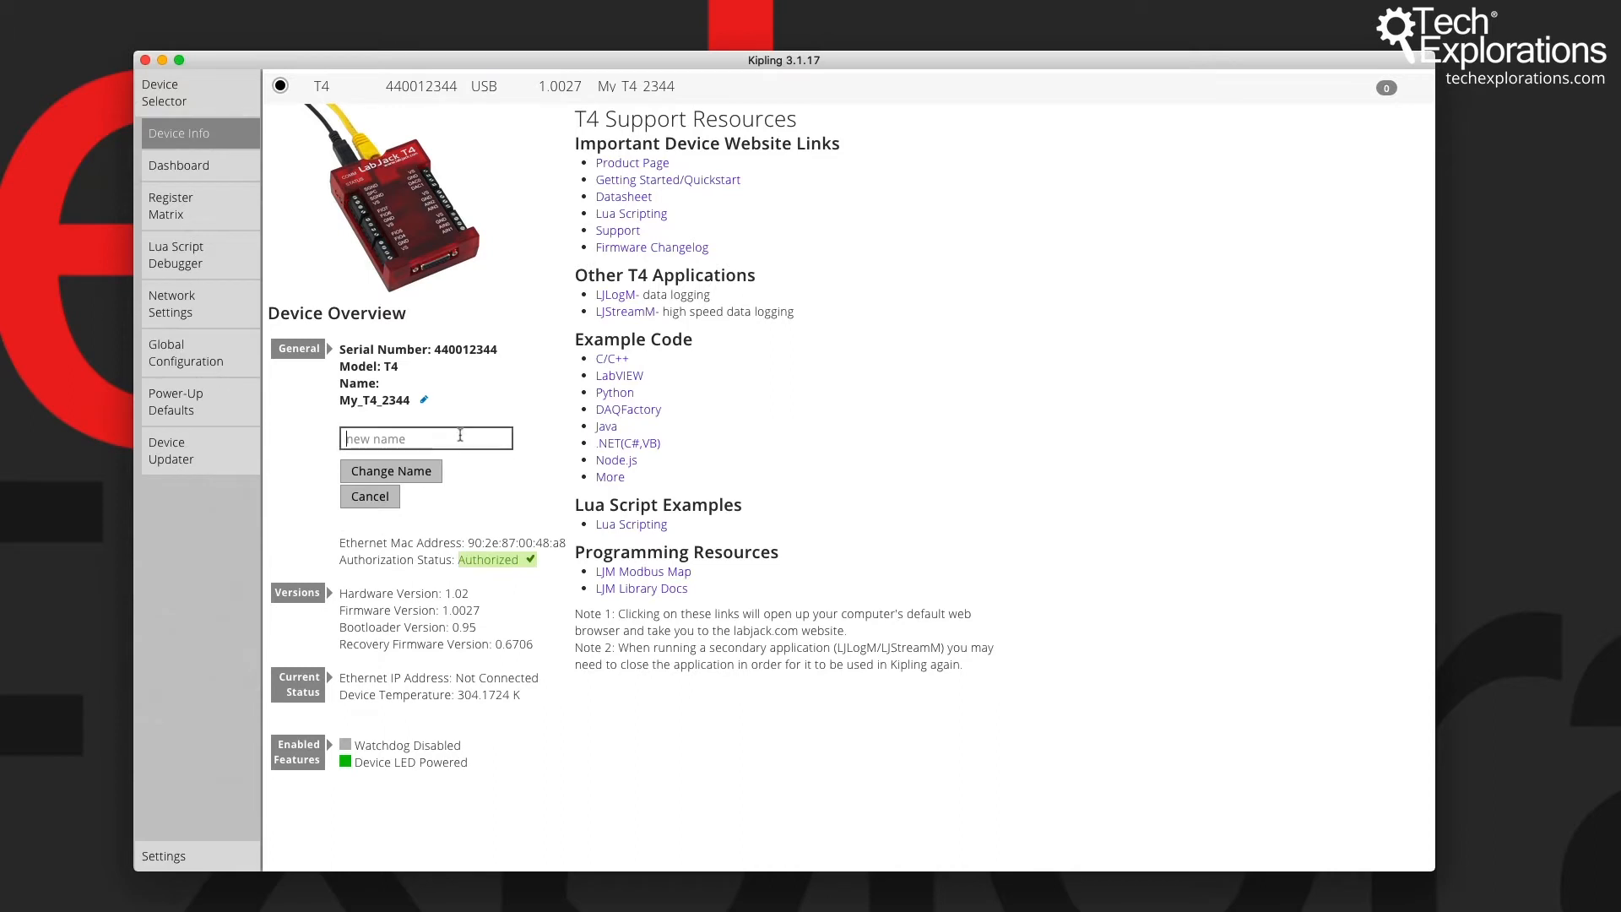
type("P")
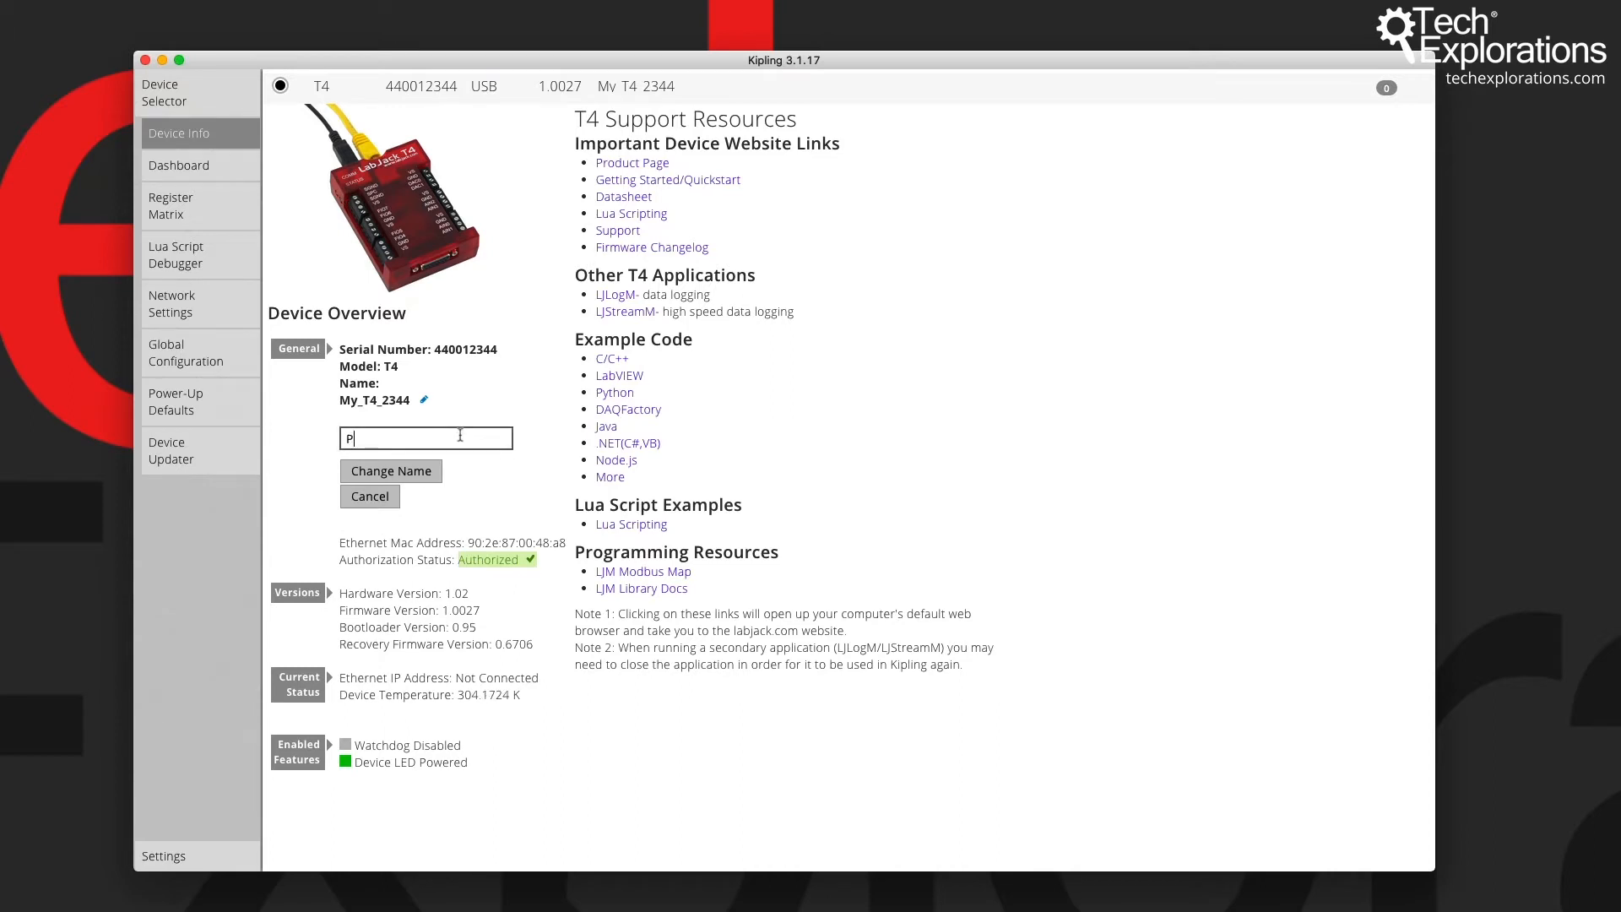
type("eter_")
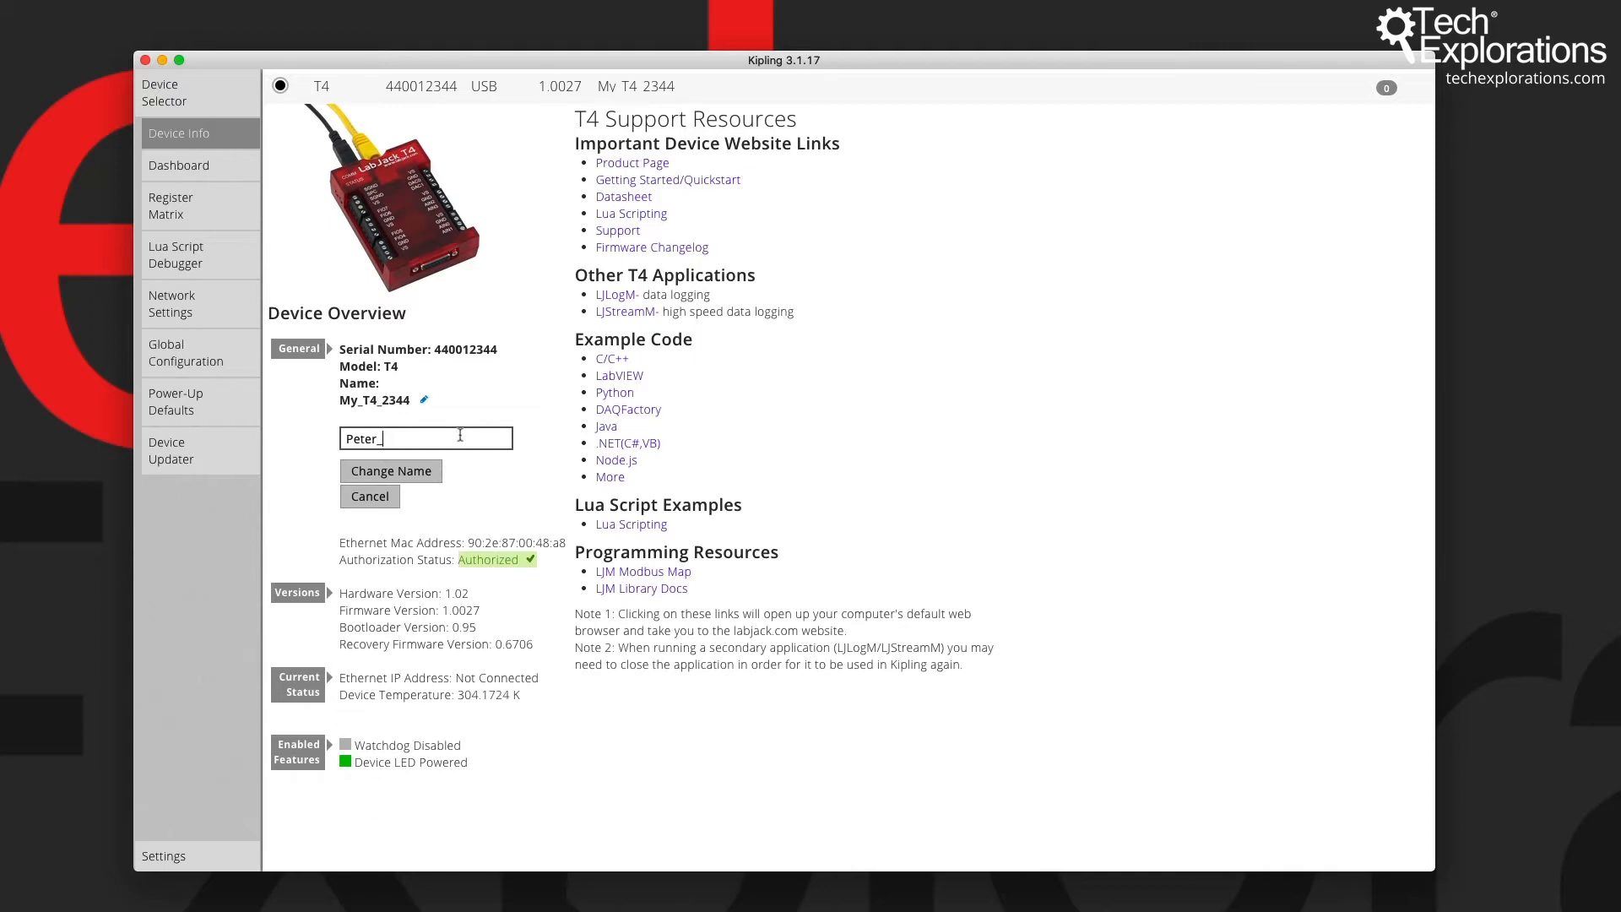
type("T4")
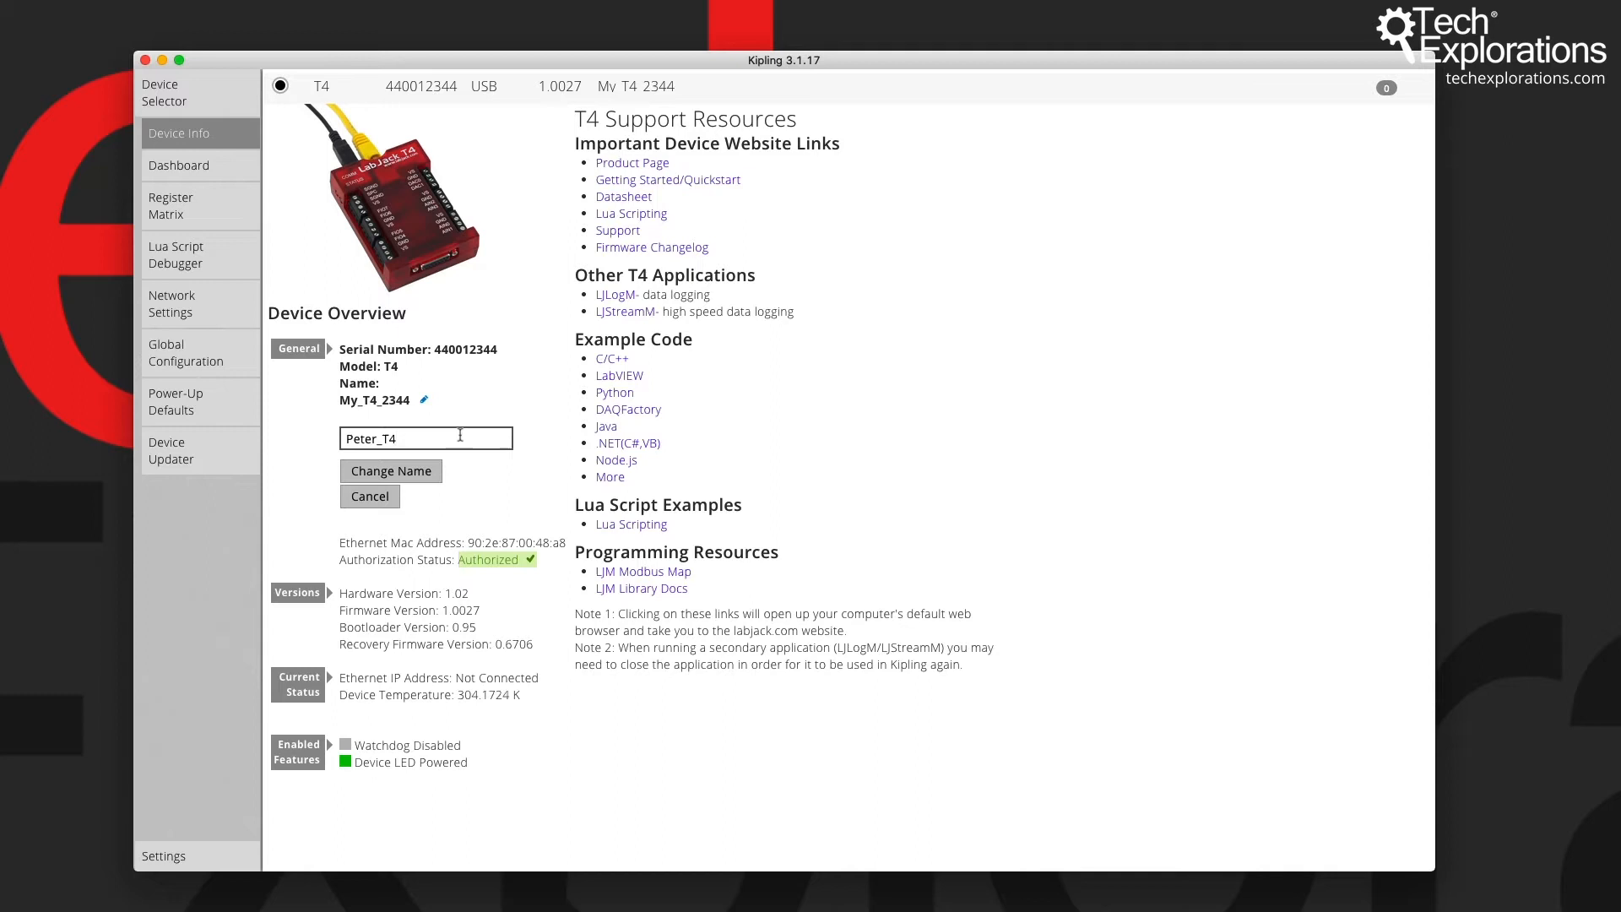
left_click(390, 471)
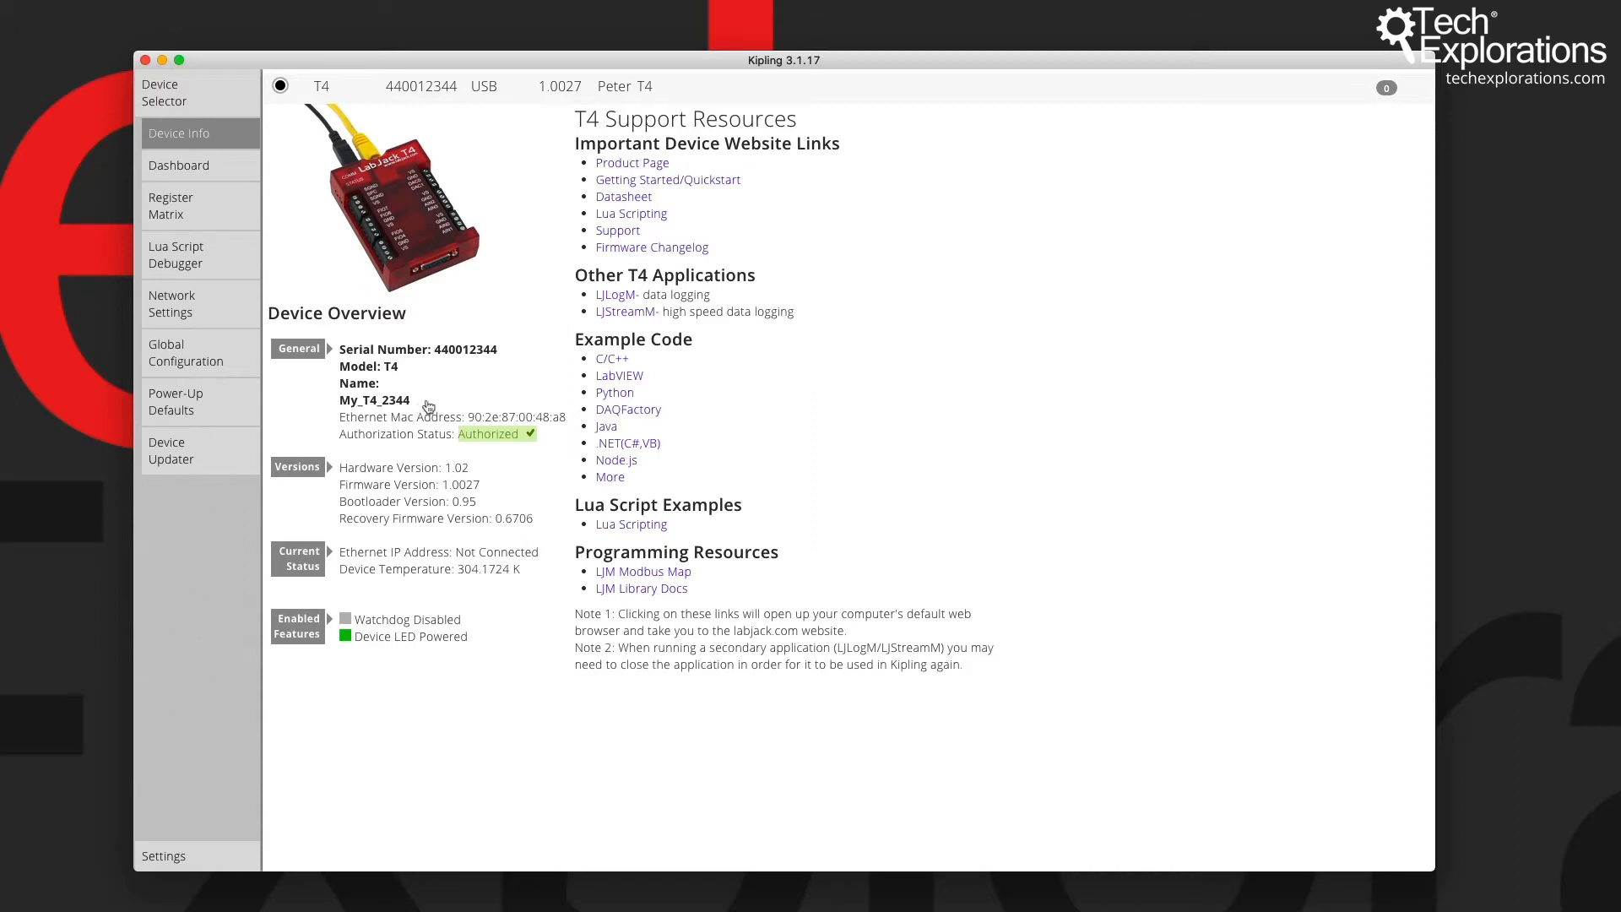
left_click(424, 400)
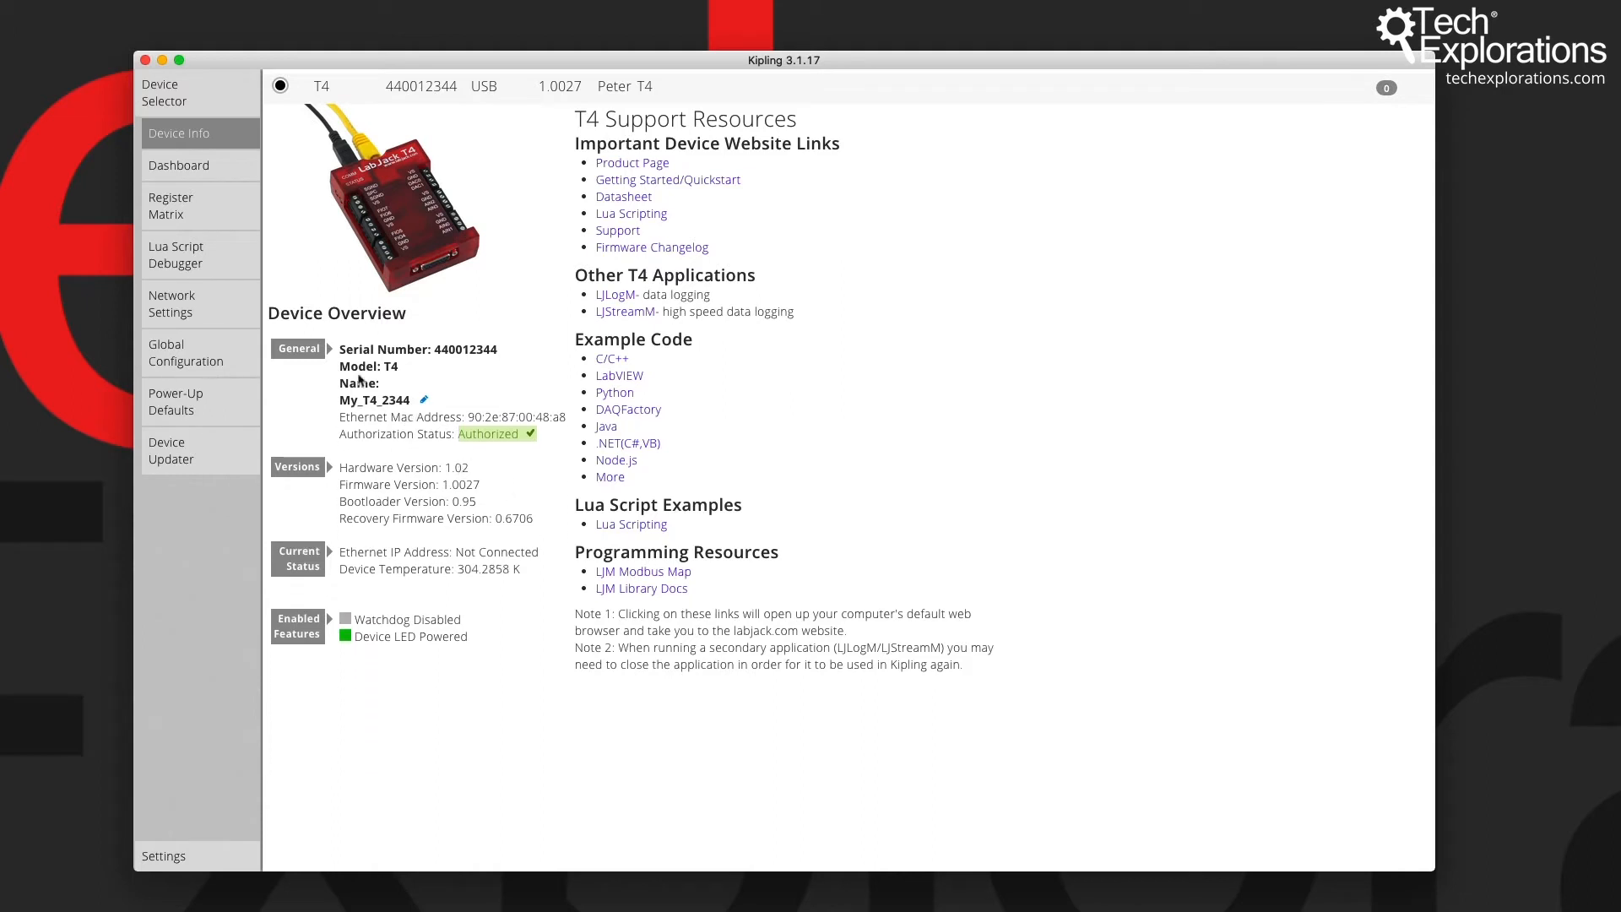
Step: Confirm Peter_T4 in the device list and return to its info page
left_click(164, 92)
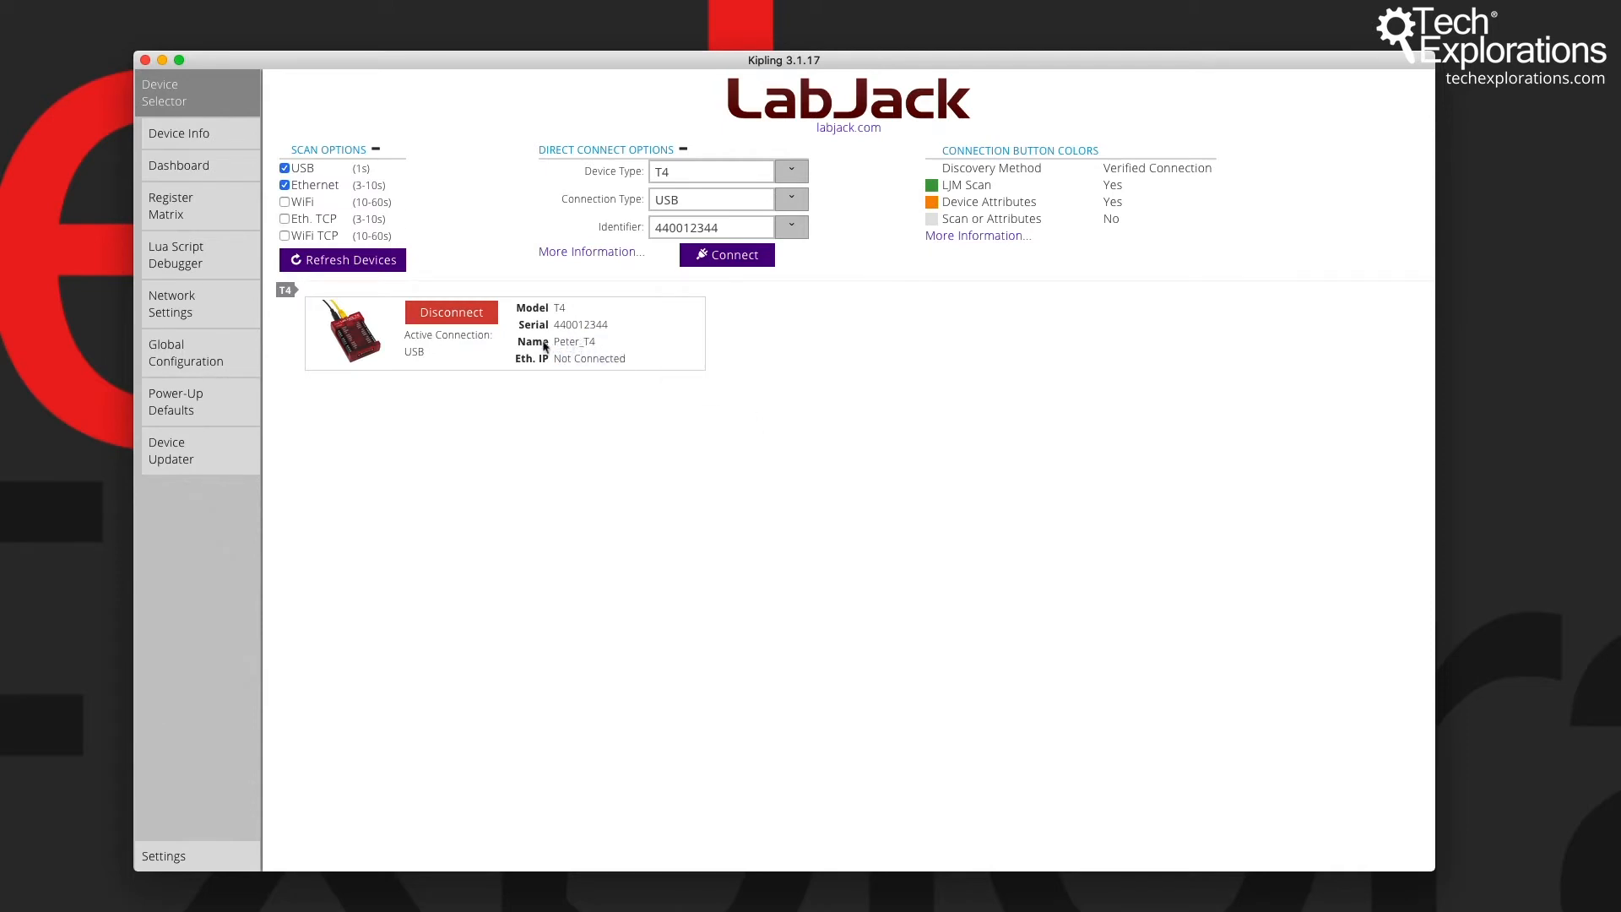
double_click(574, 341)
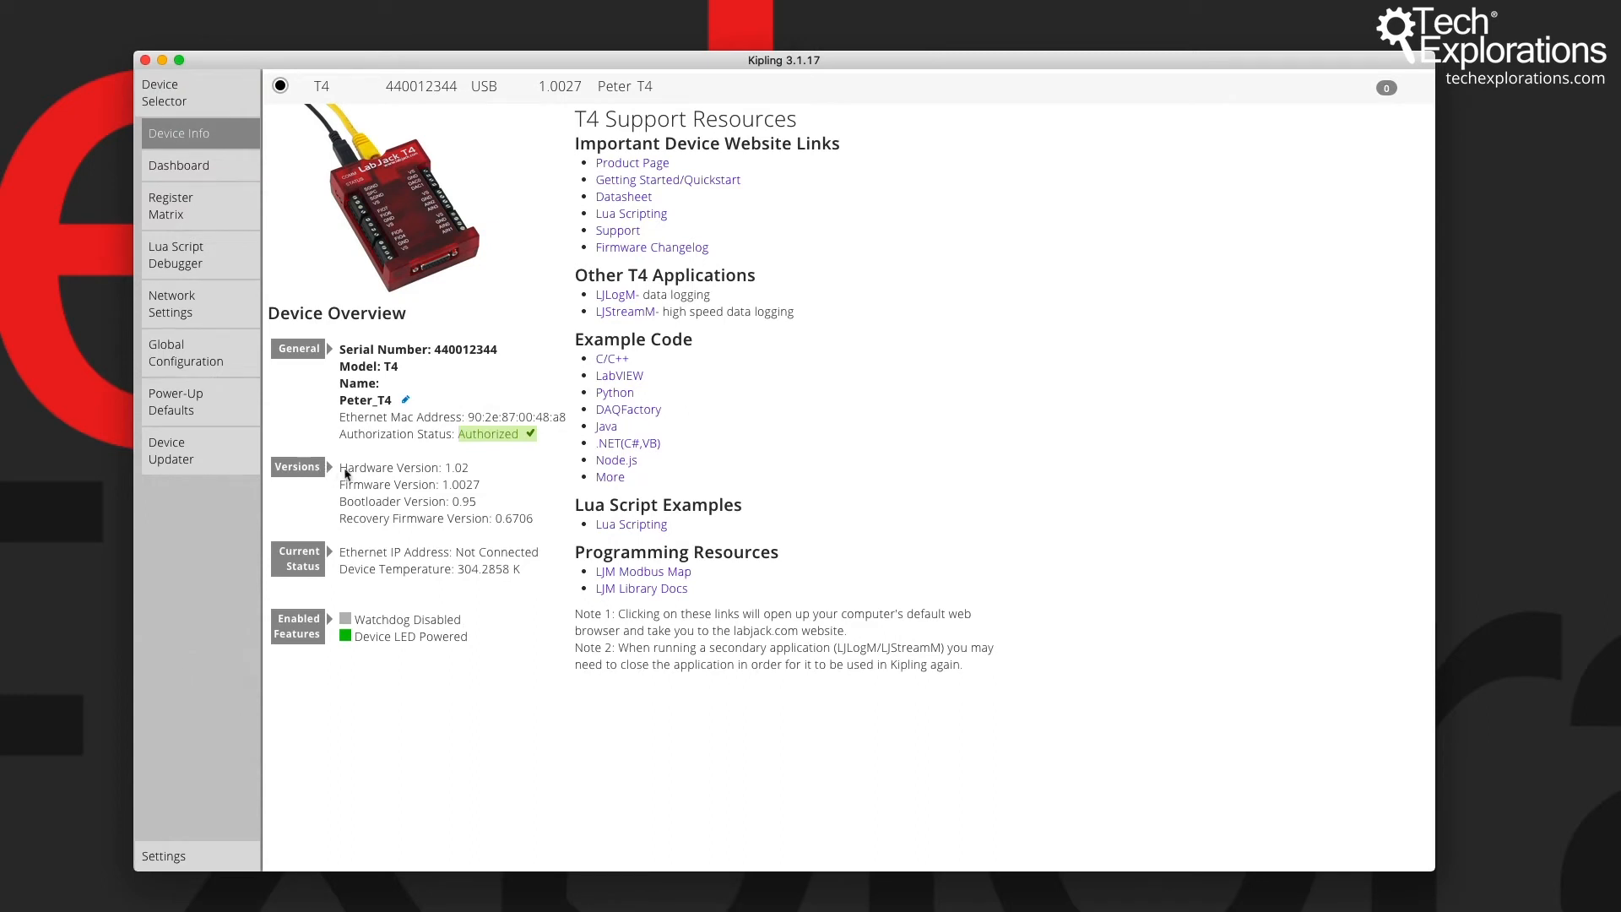
Step: Highlight the T4's hardware 1.02 and firmware 1.0027 version lines
left_click_drag(341, 466, 547, 520)
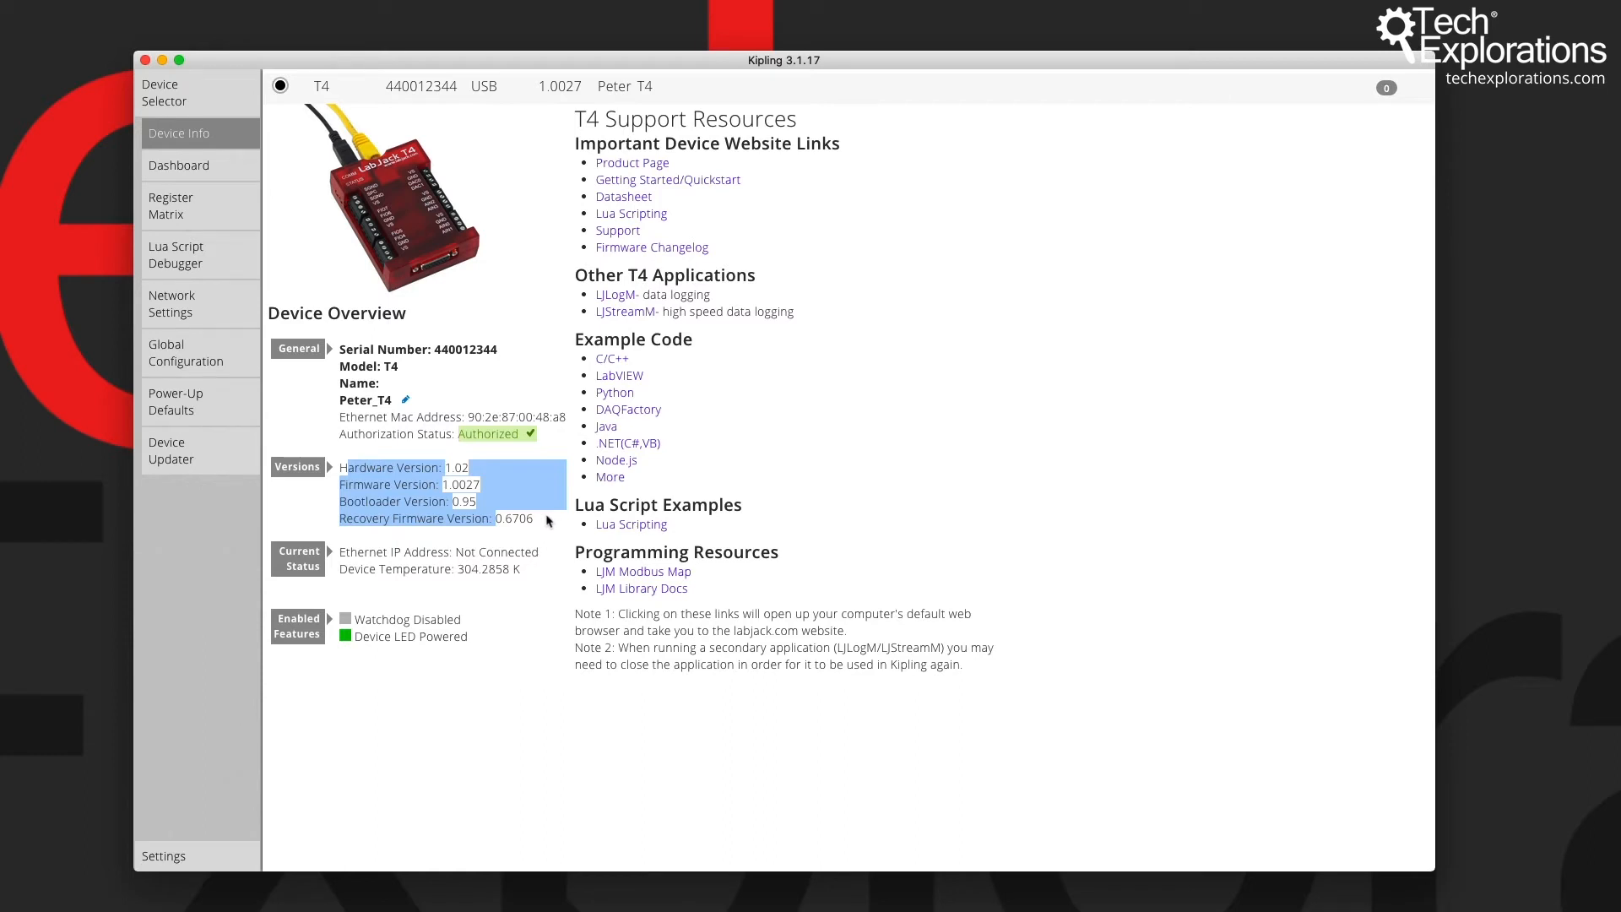
mouse_move(339, 557)
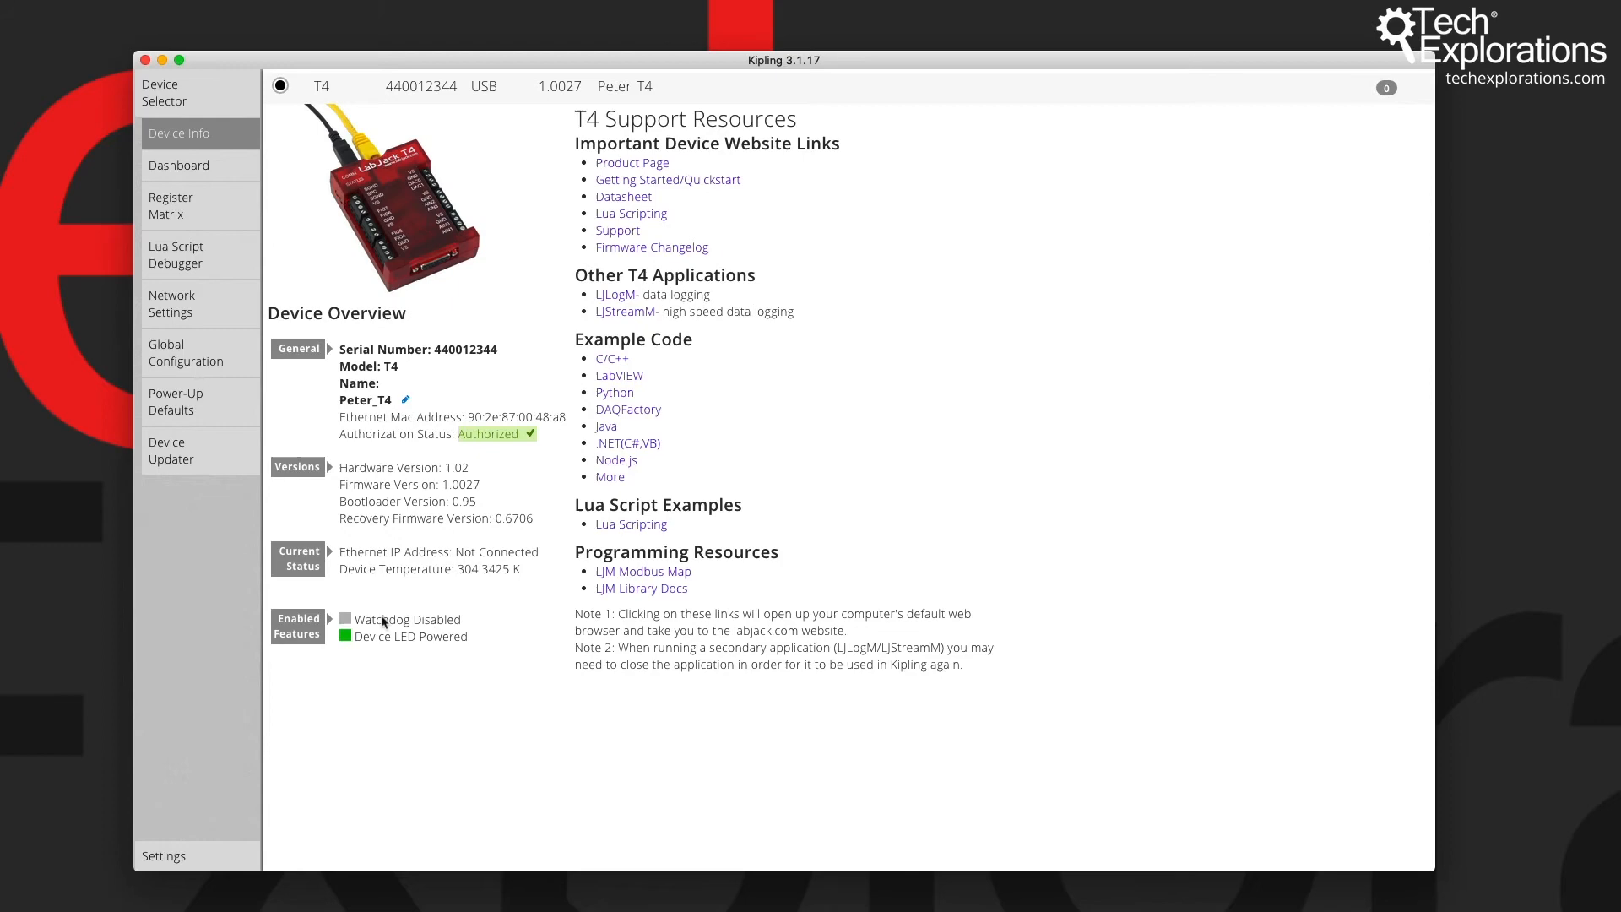
mouse_move(433, 630)
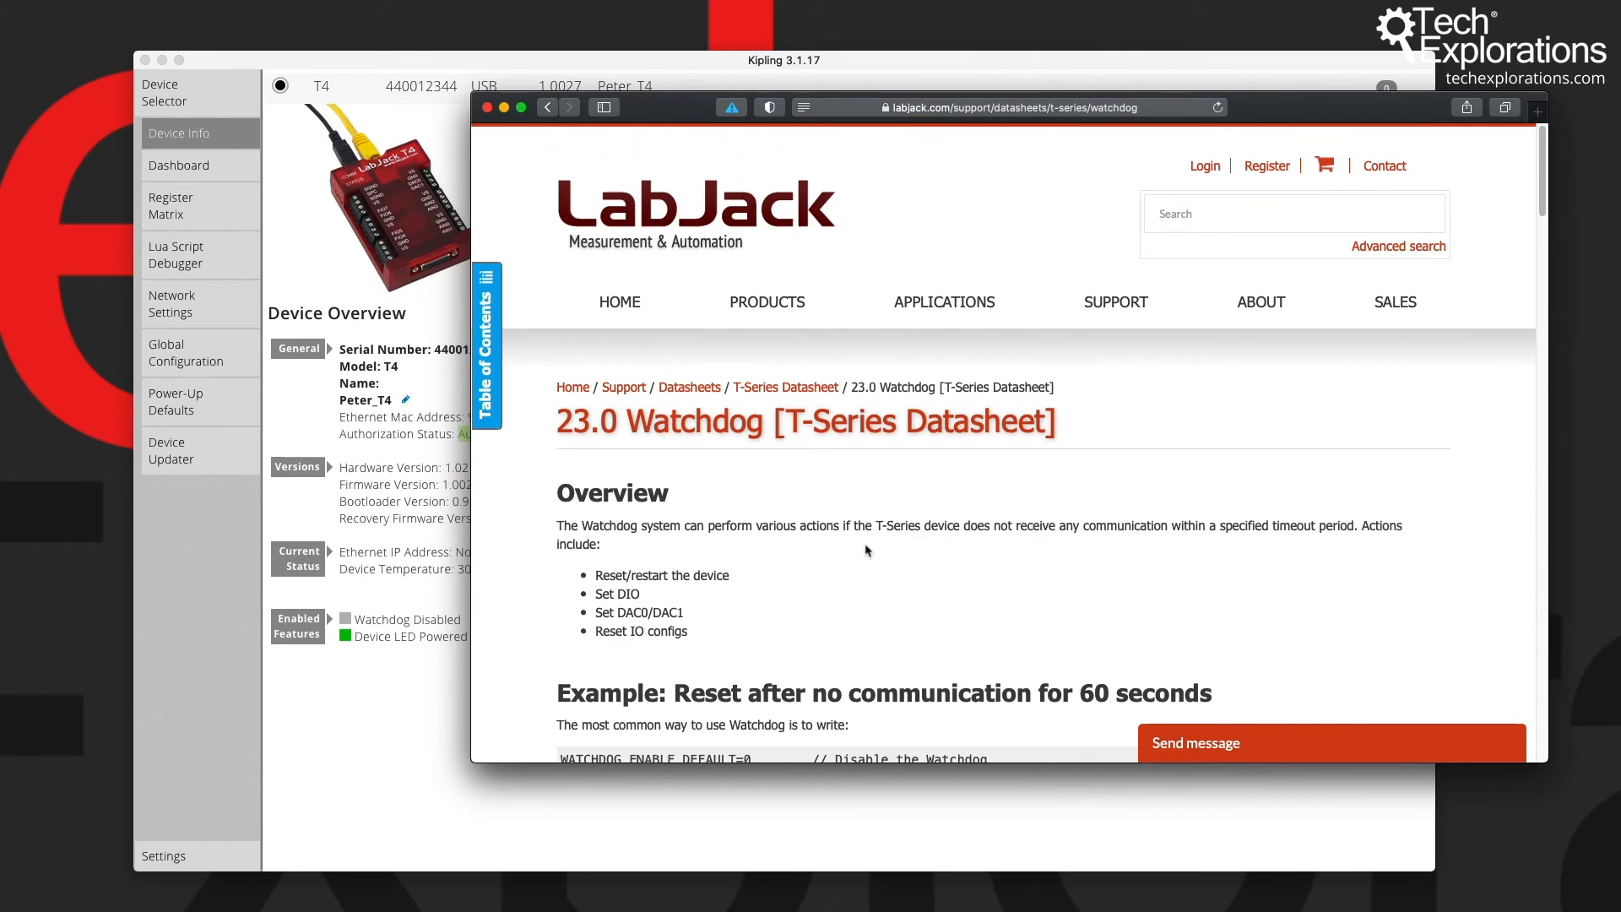
Step: Scroll through the watchdog datasheet's example, basic usage and reset actions in Safari
scroll("down", 3)
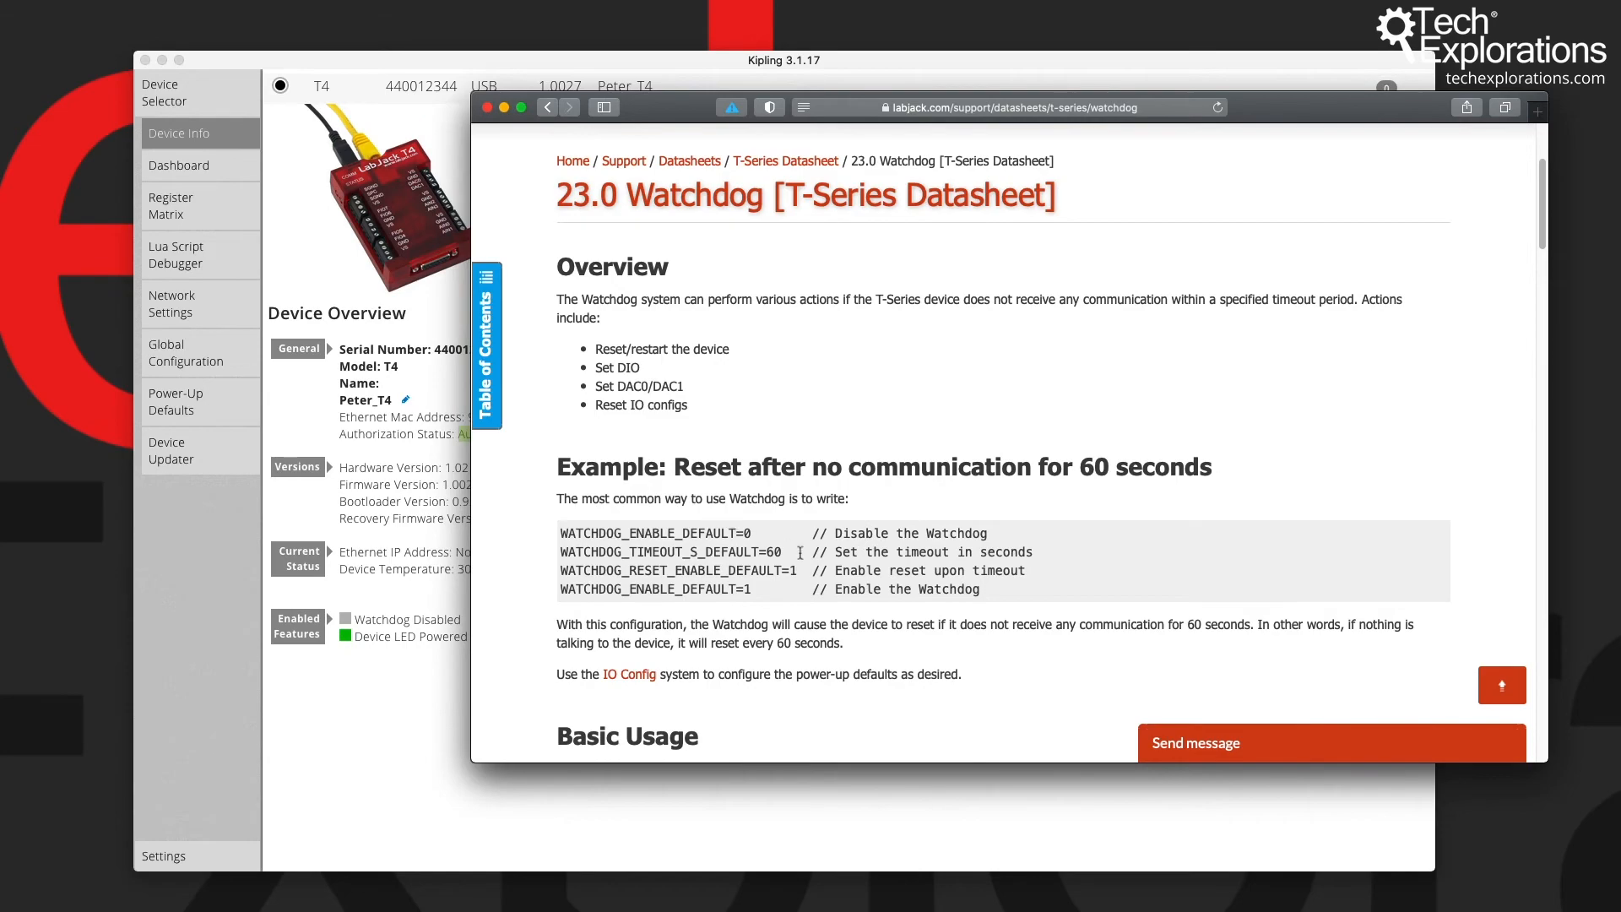
scroll("down", 3)
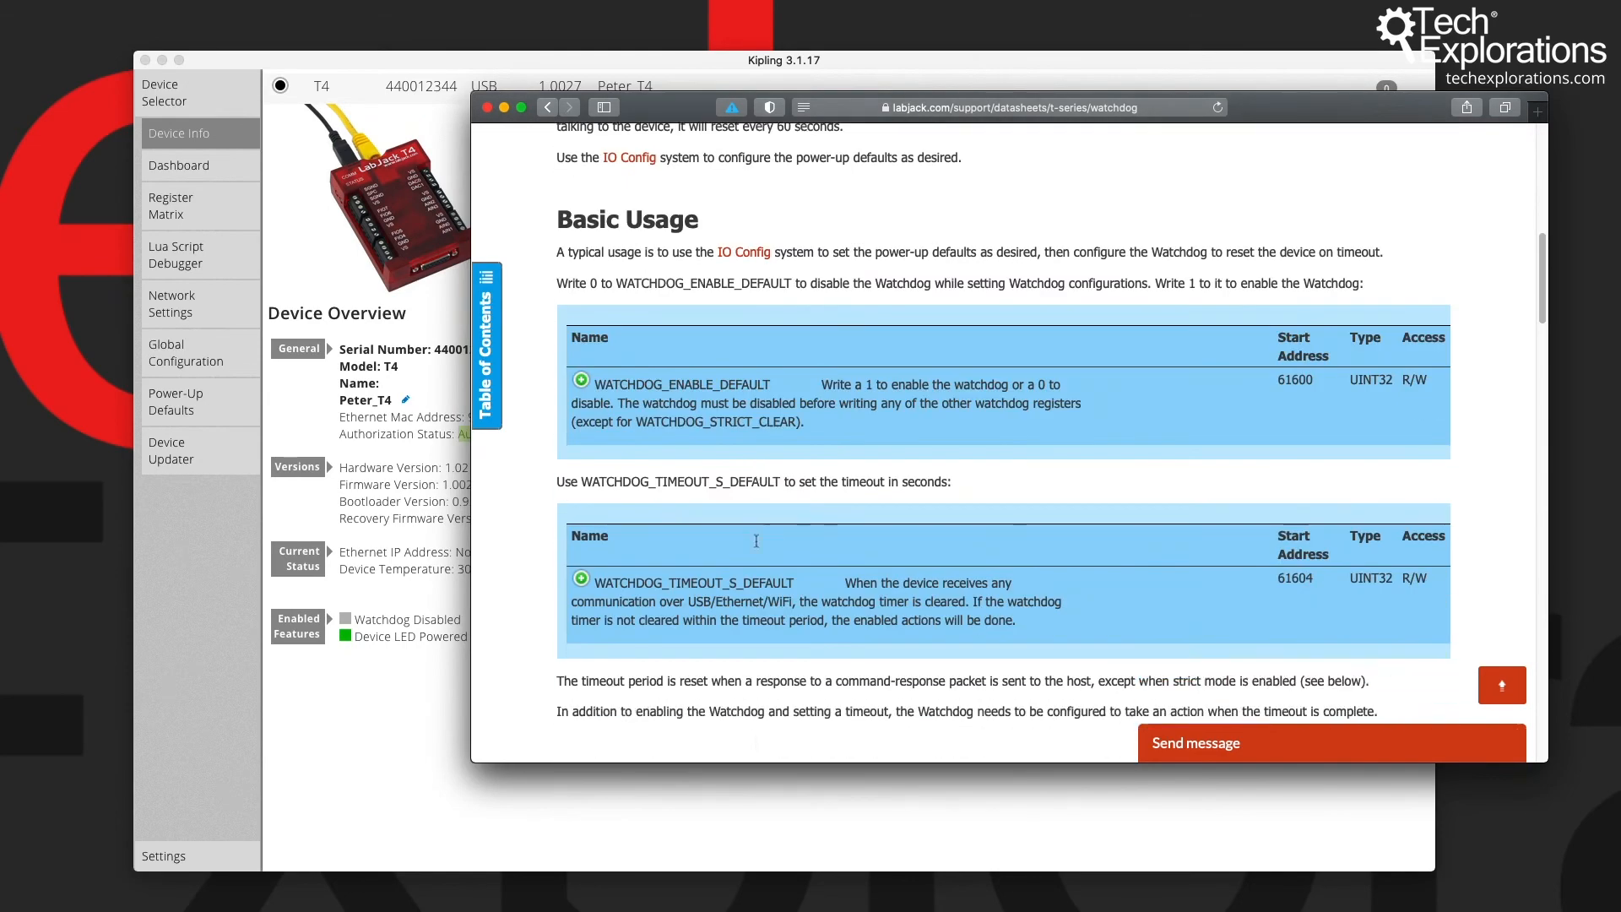
scroll("down", 3)
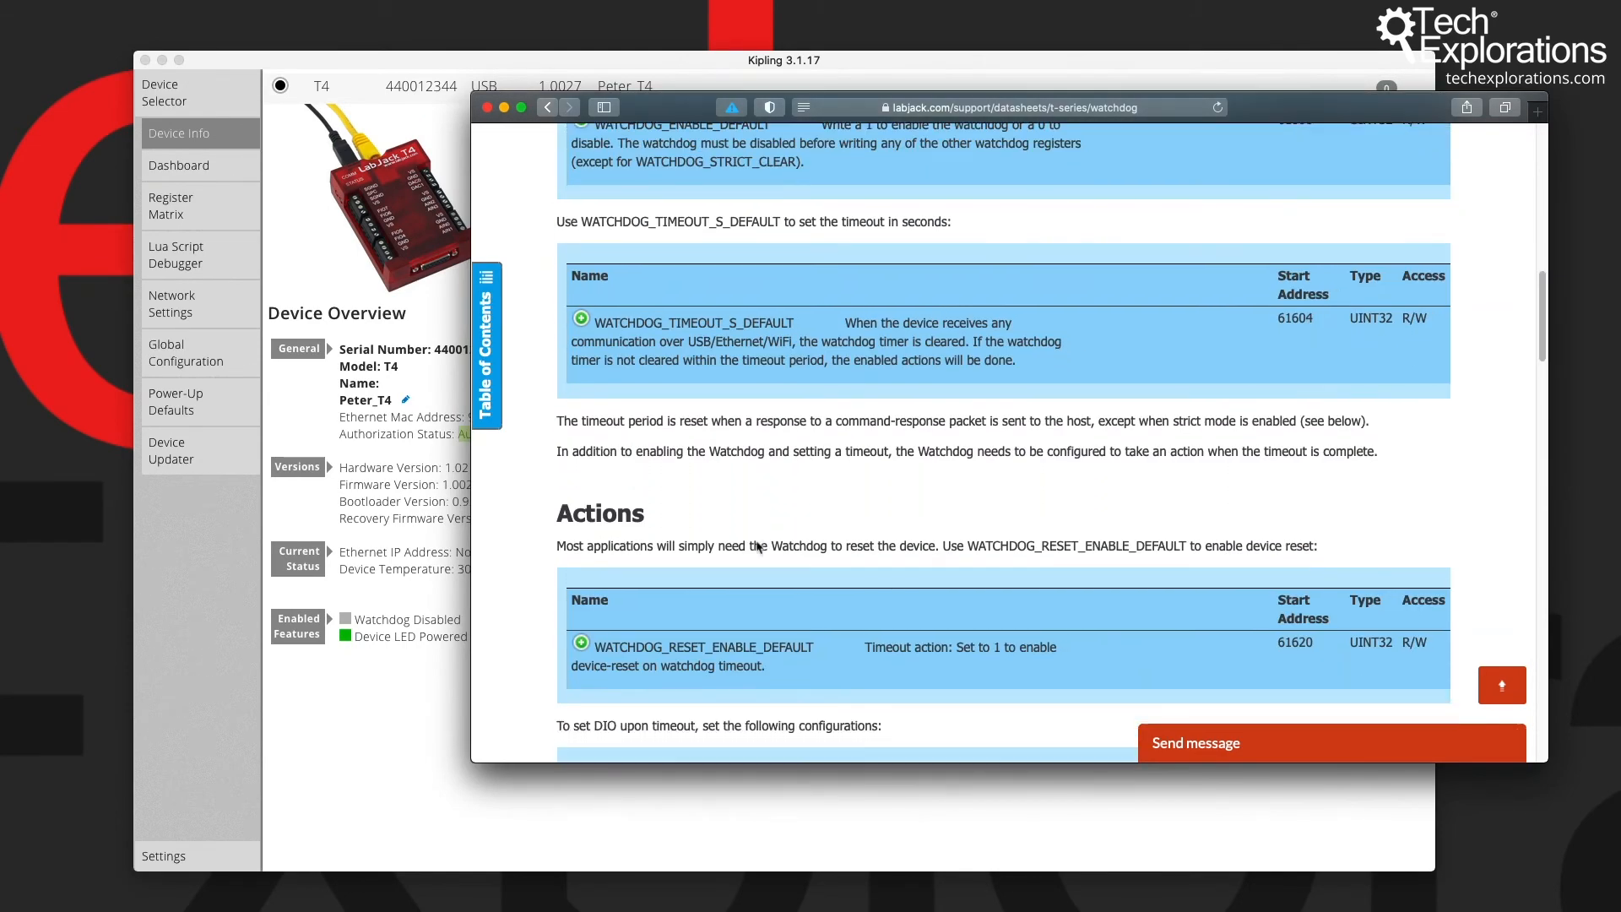
scroll("down", 3)
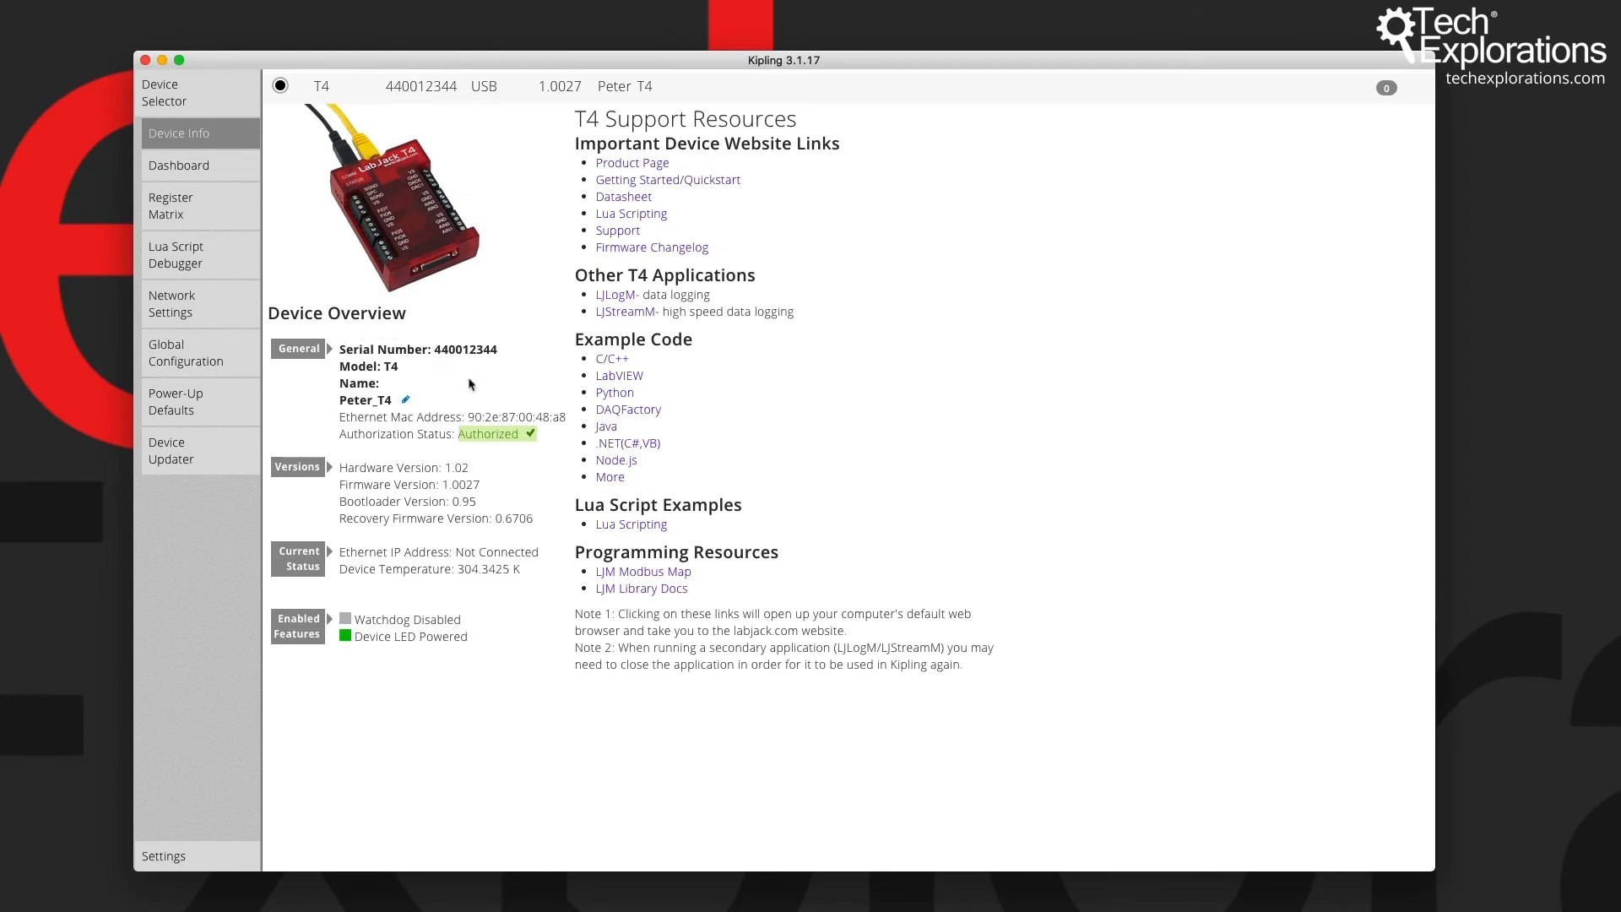
mouse_move(199, 166)
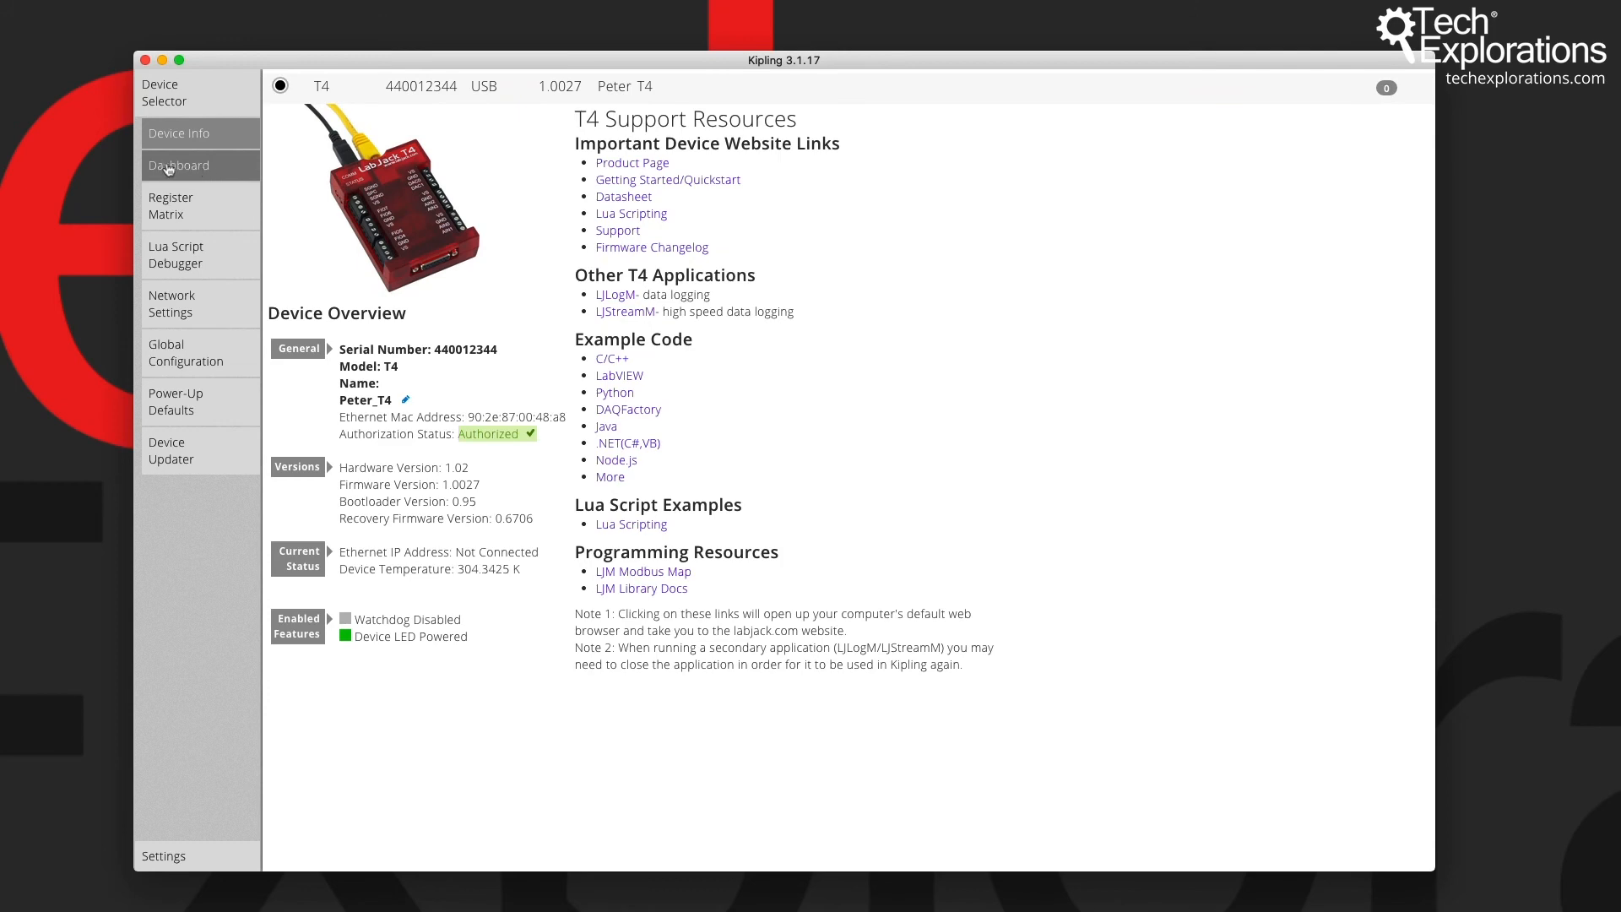
Step: Load the T4 Dashboard showing digital I/O states, DAC values and analog input voltages
left_click(179, 165)
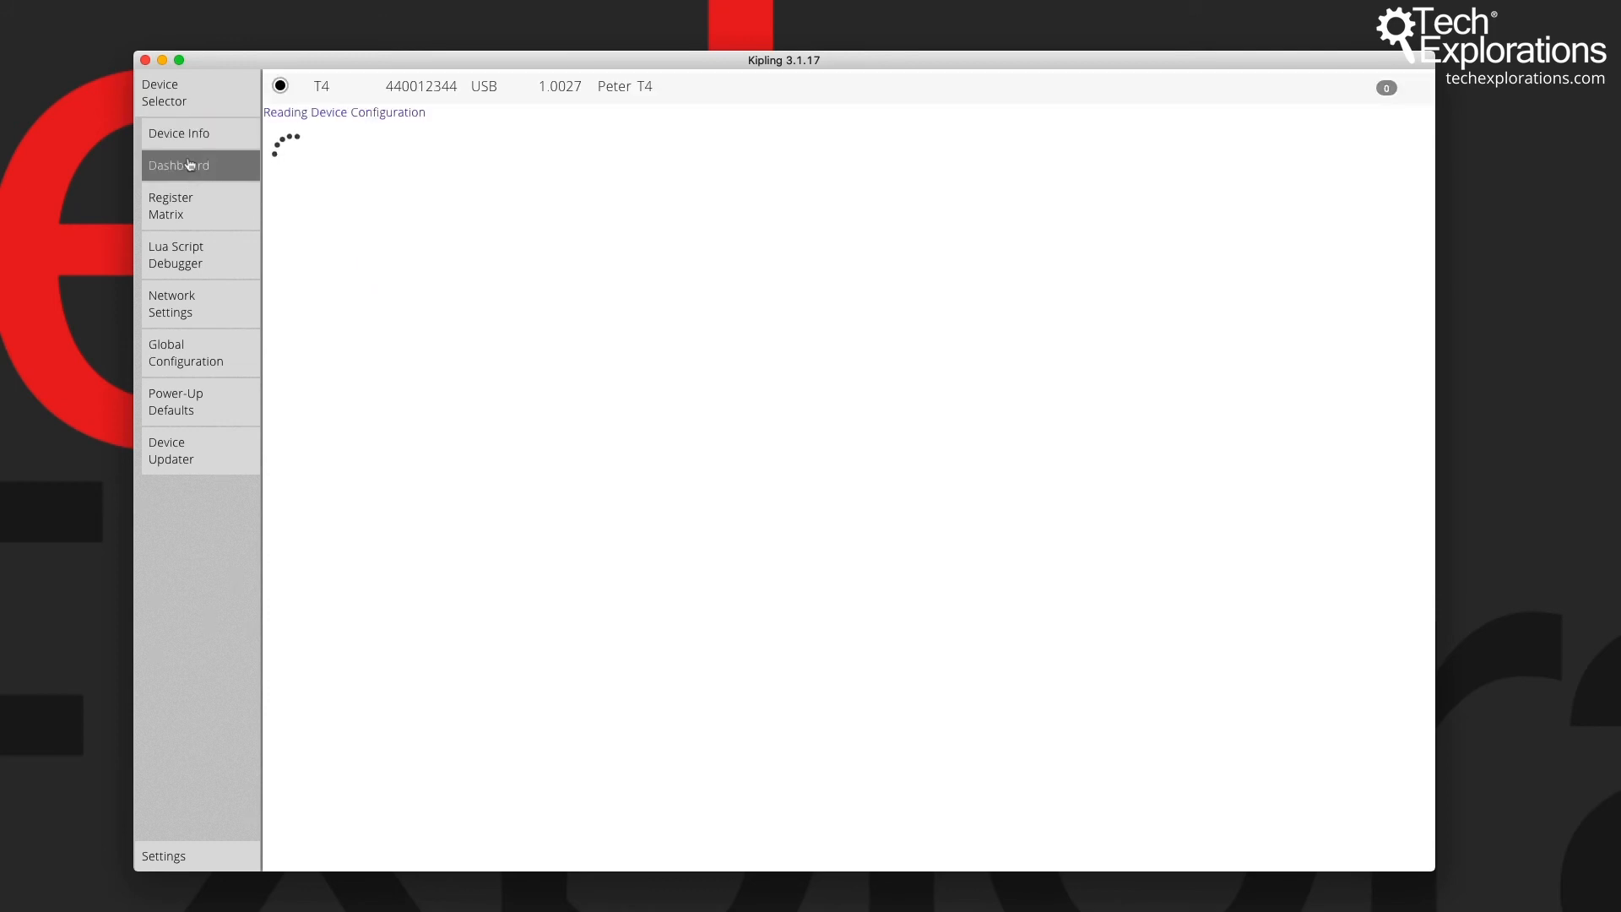
left_click(179, 165)
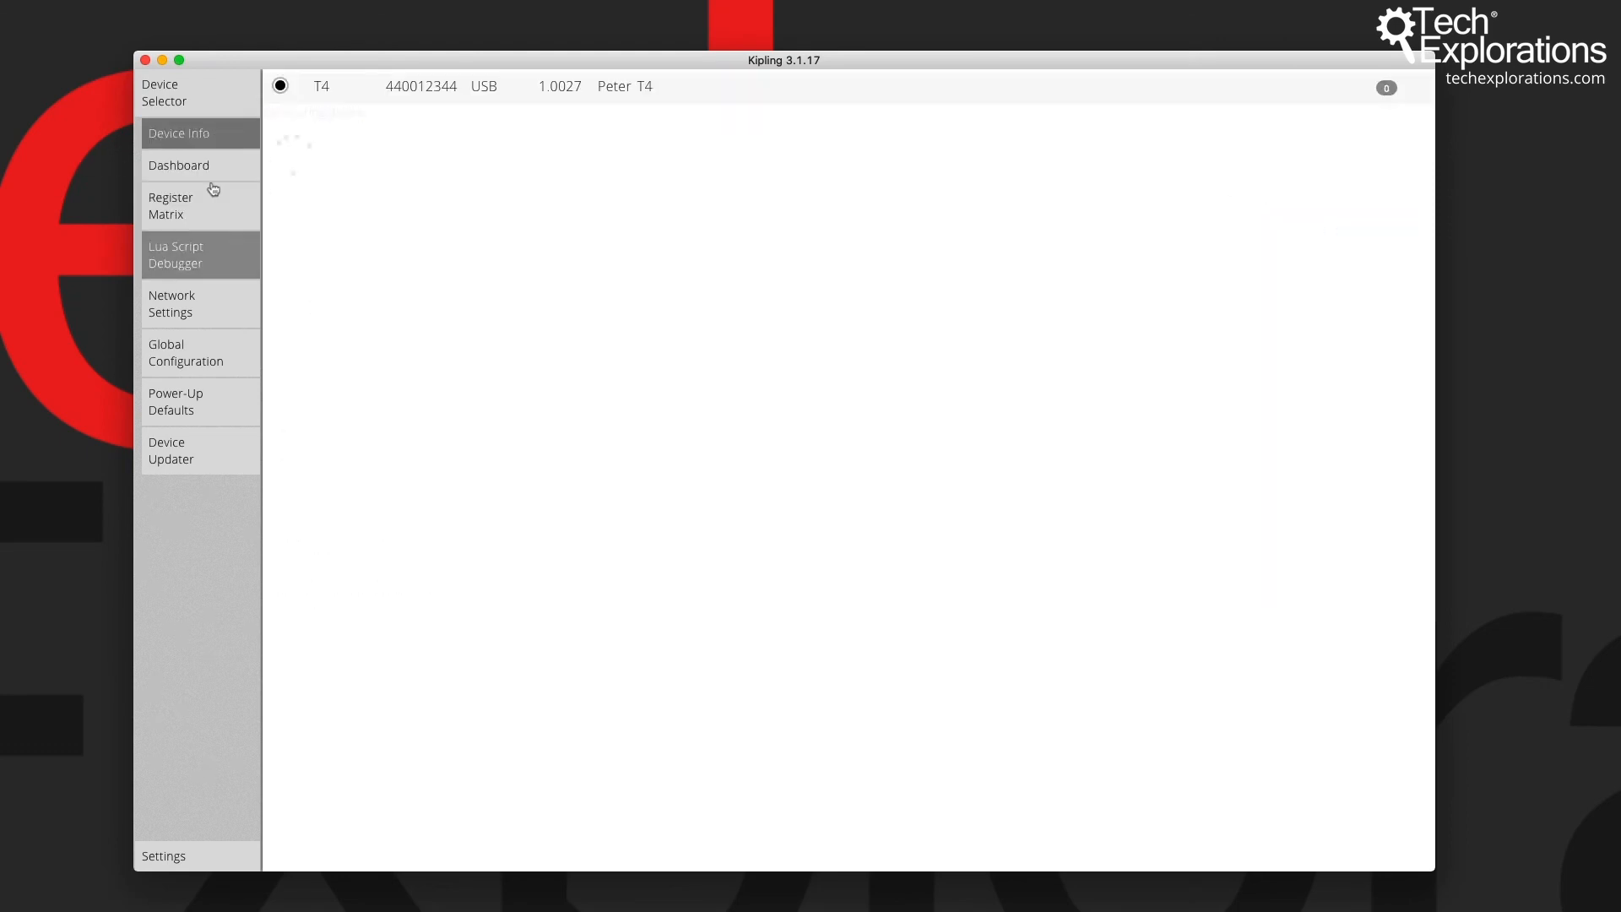
left_click(177, 165)
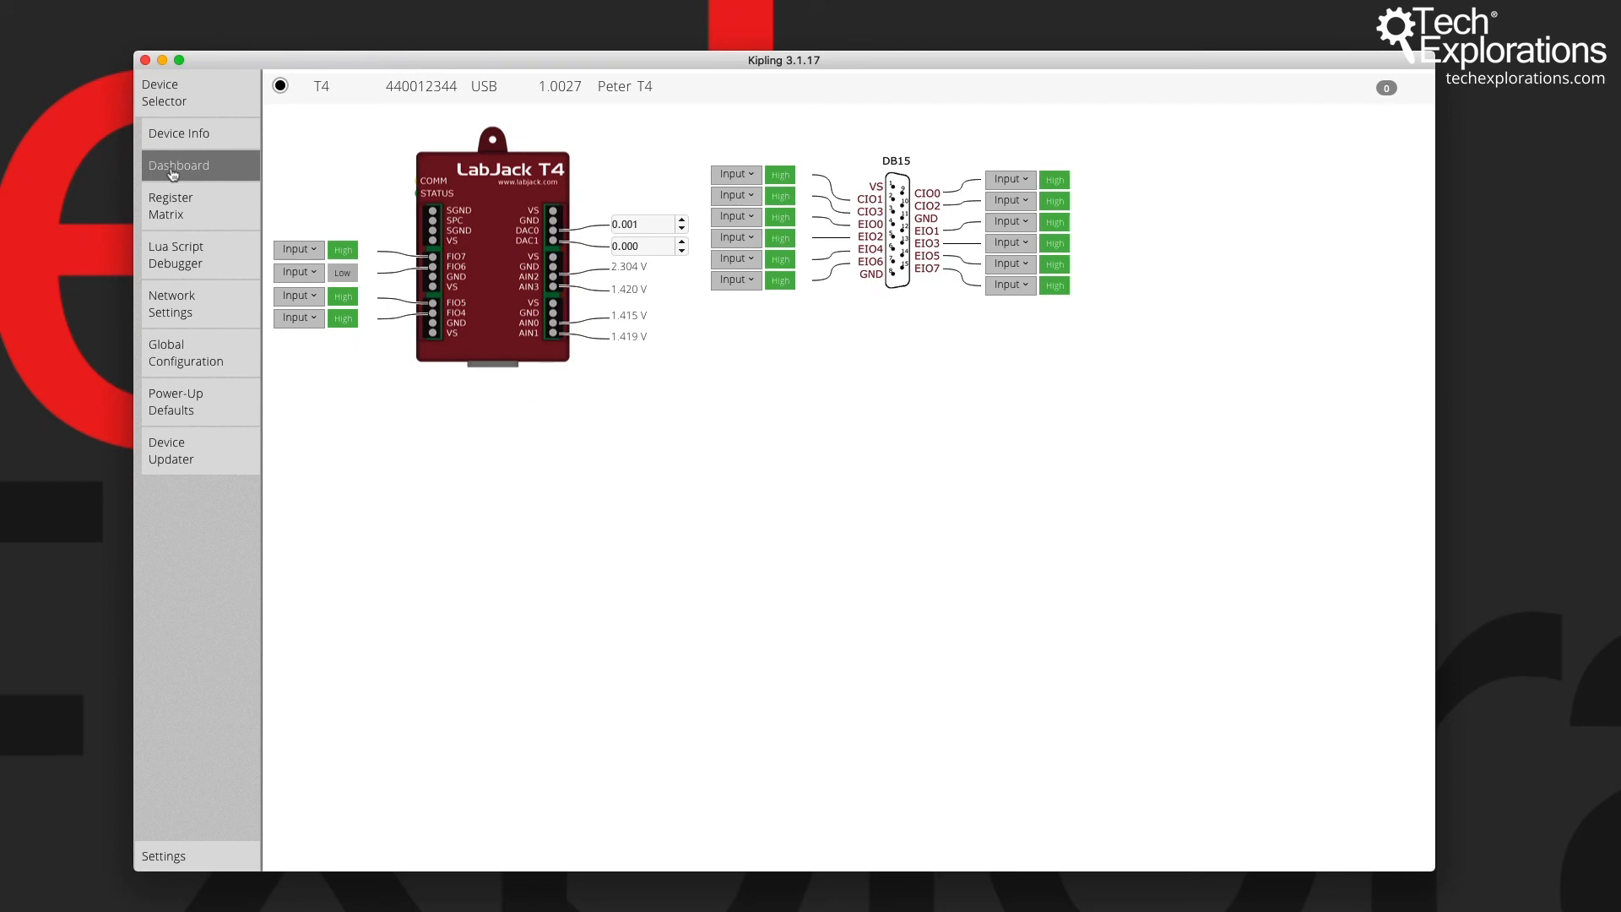
mouse_move(602, 256)
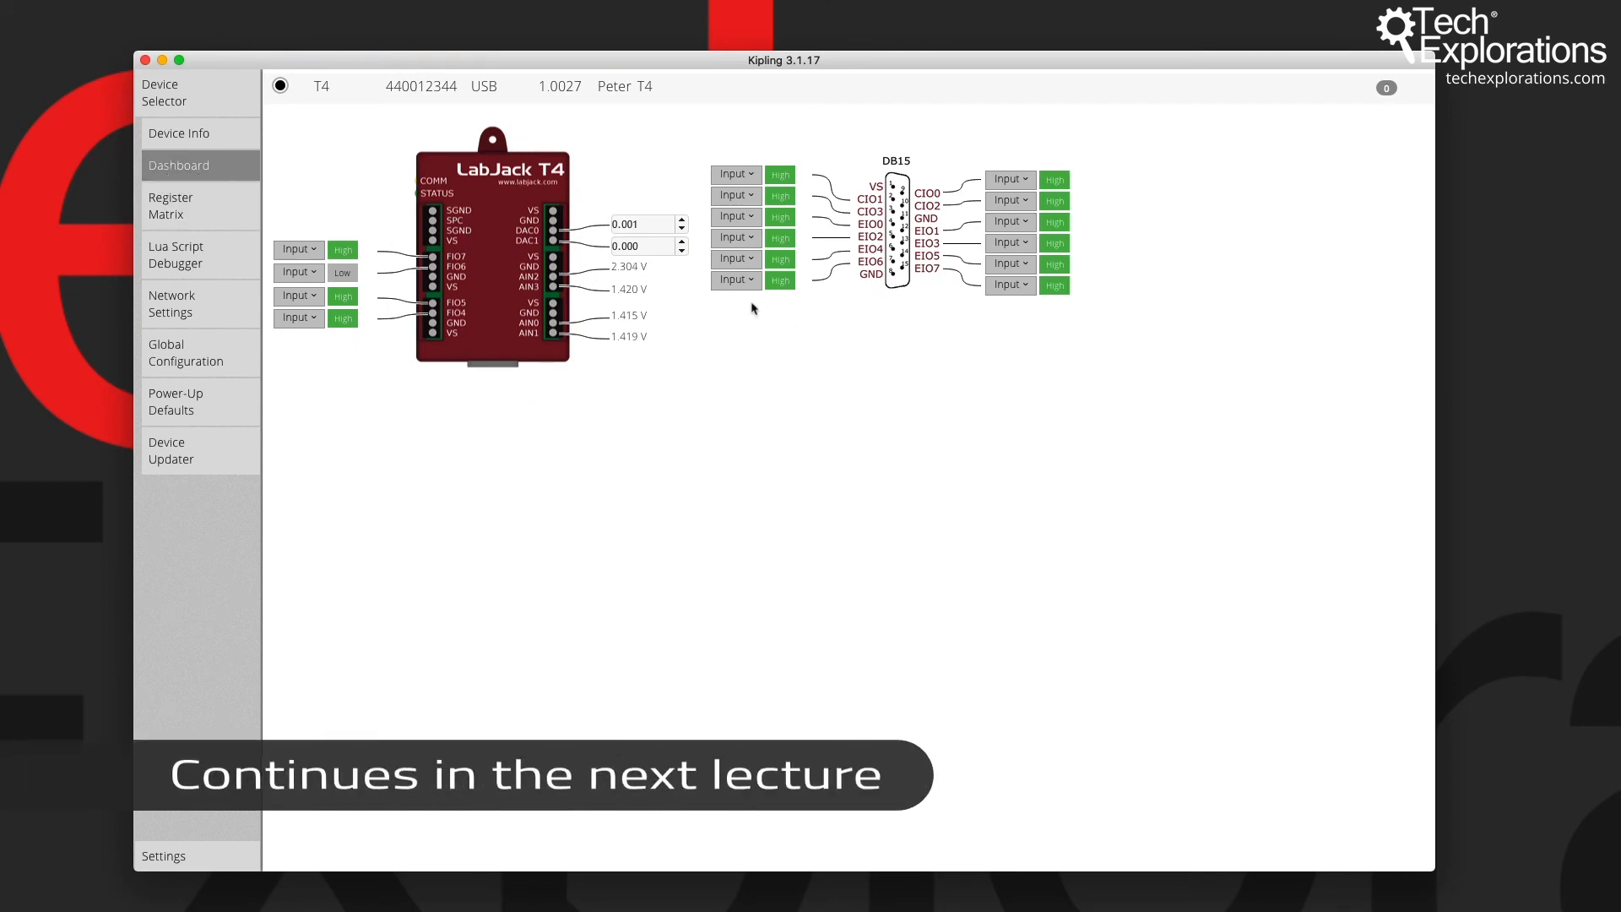
mouse_move(721, 324)
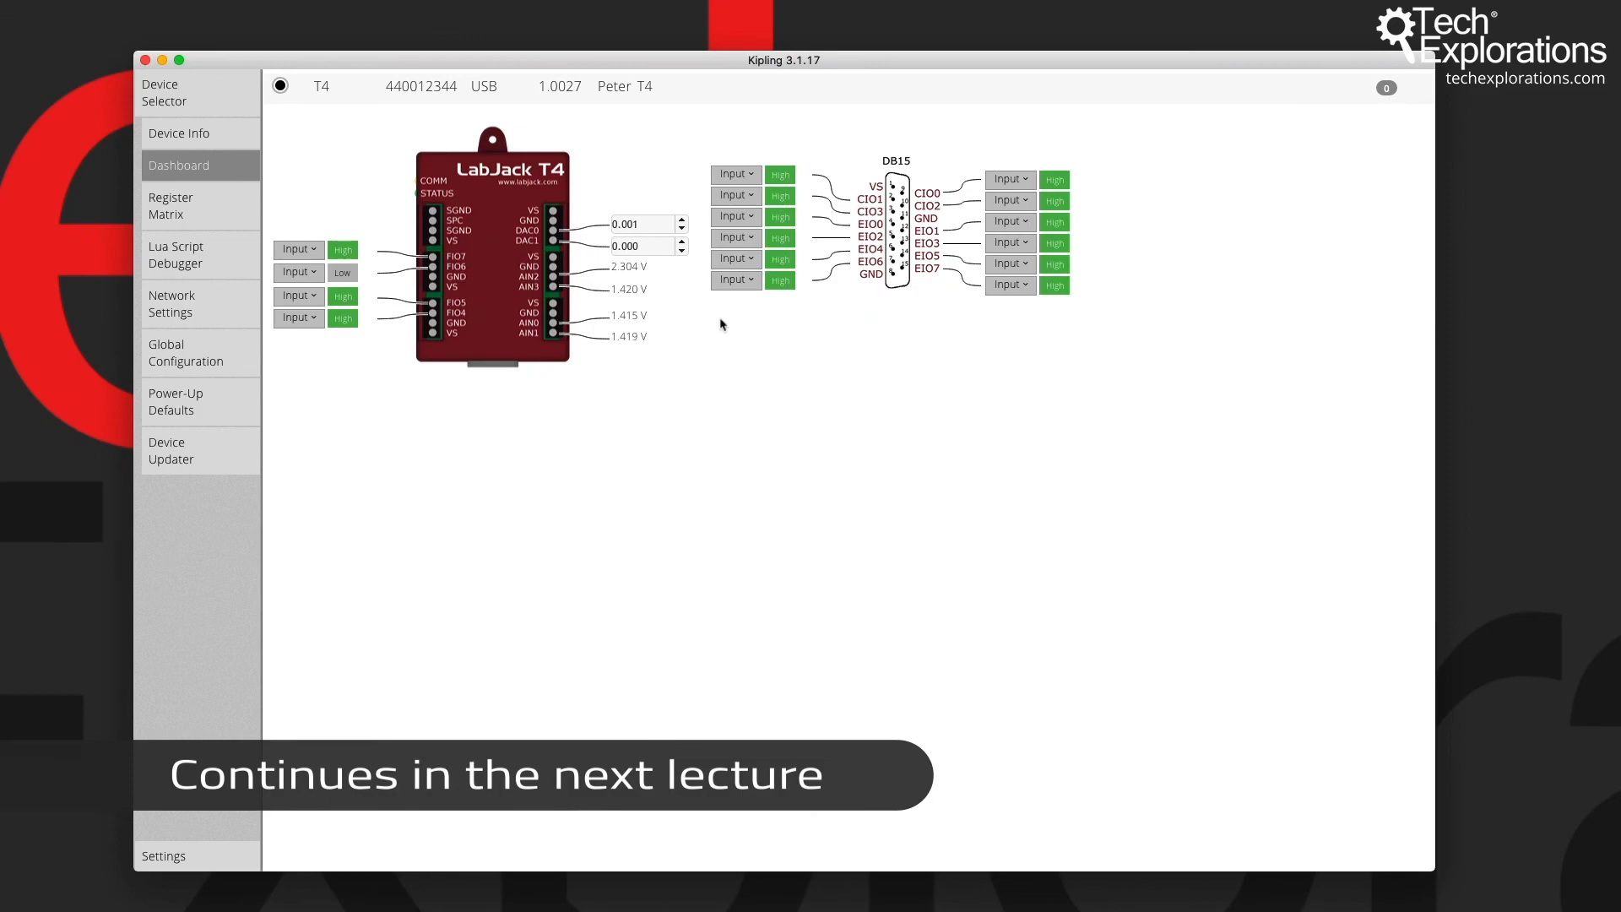